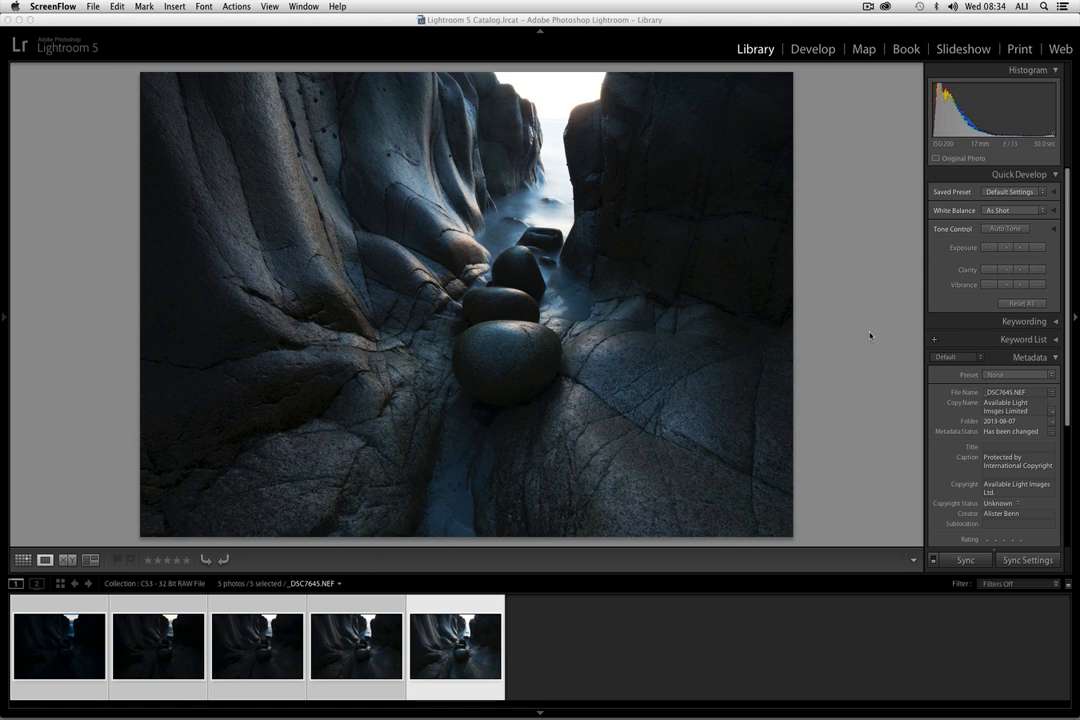
mouse_move(570, 552)
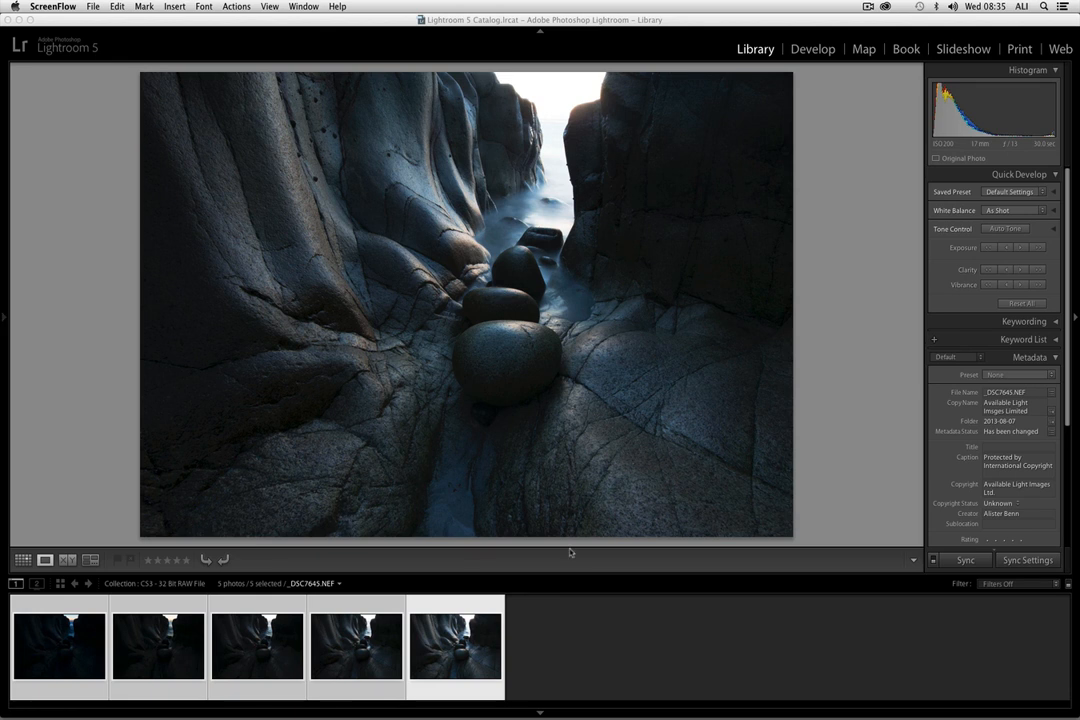
mouse_move(484, 625)
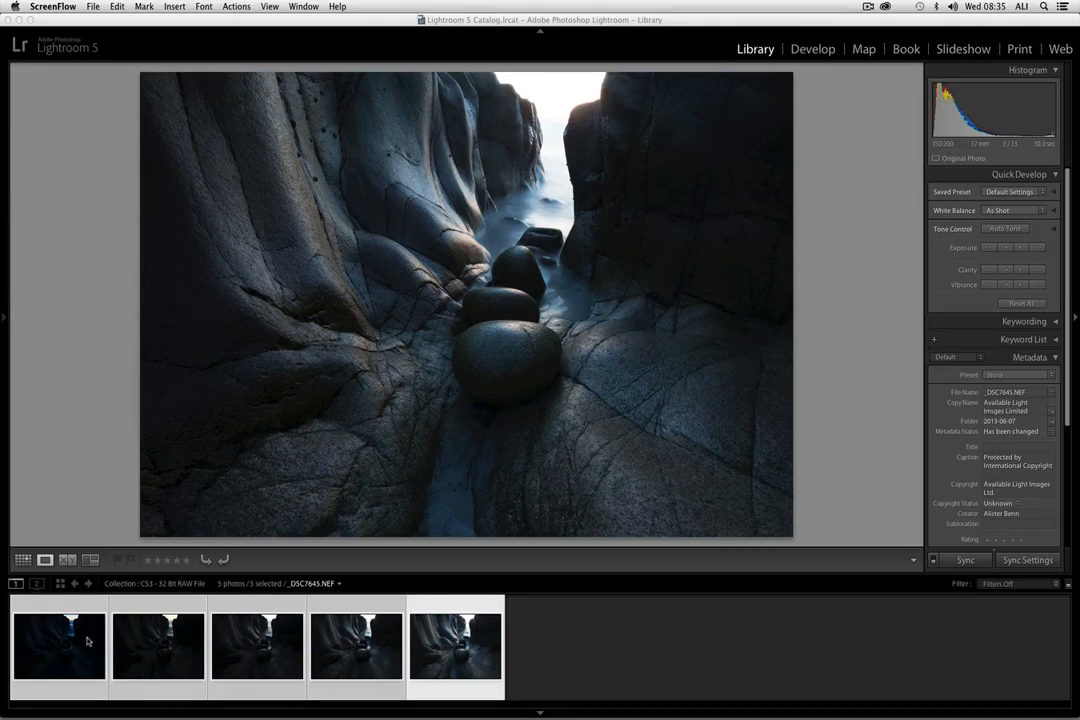
Preview the five bracketed exposures in turn, then take the brightest, _DSC7645, into Develop
click(157, 645)
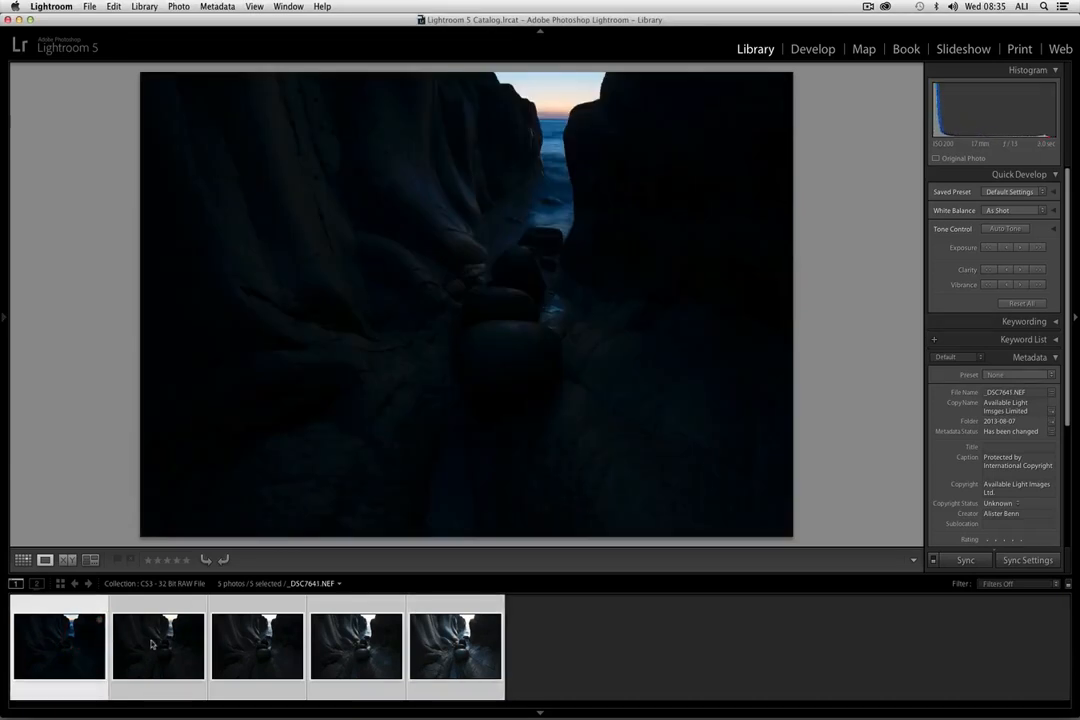
click(256, 645)
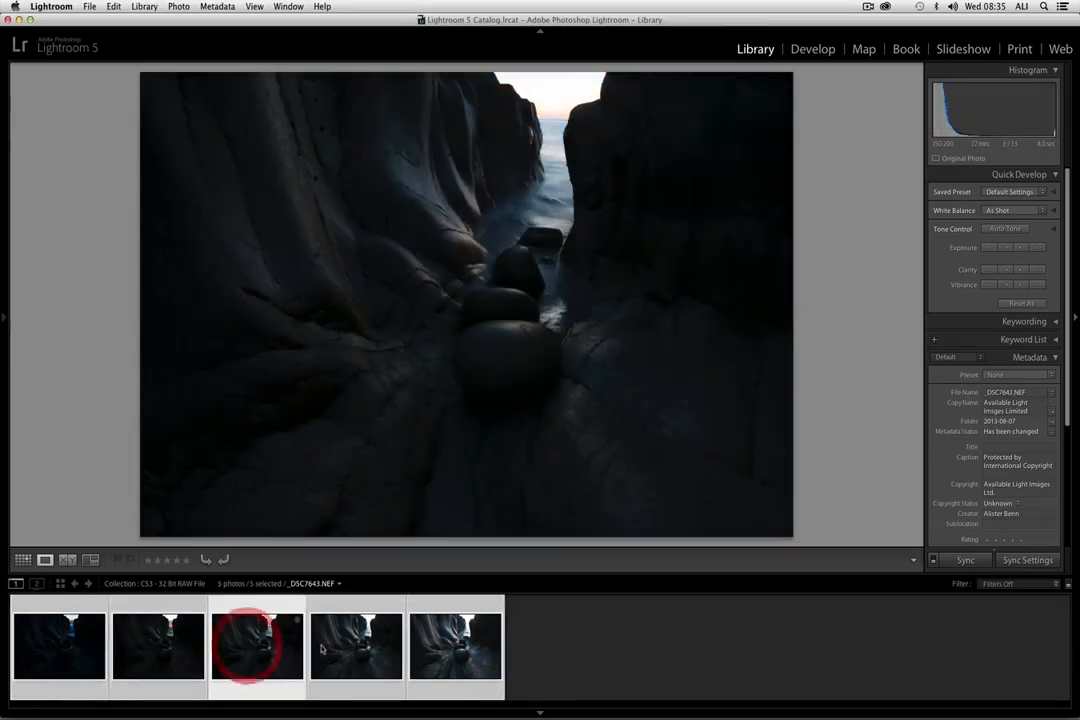
click(356, 645)
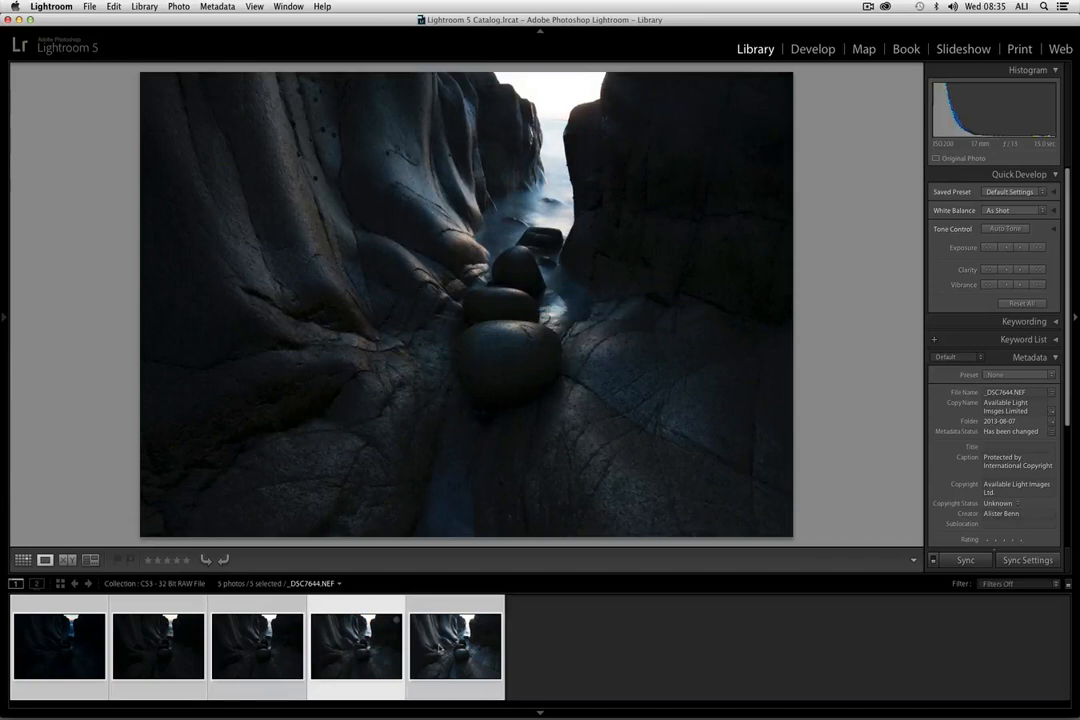
click(455, 645)
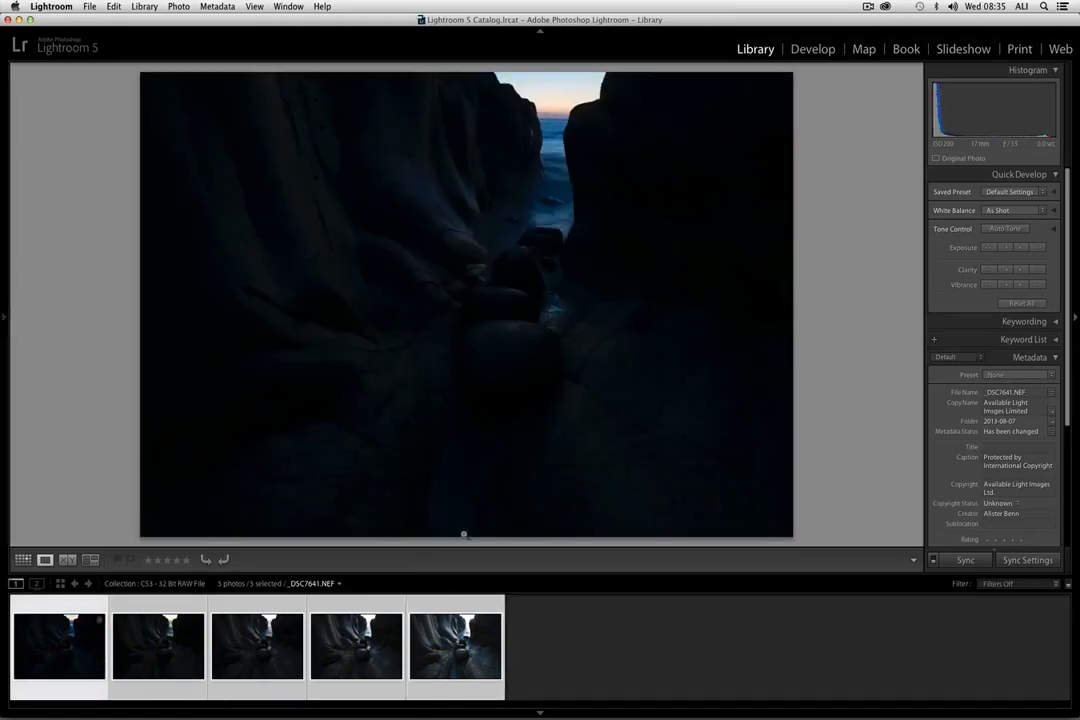
click(455, 645)
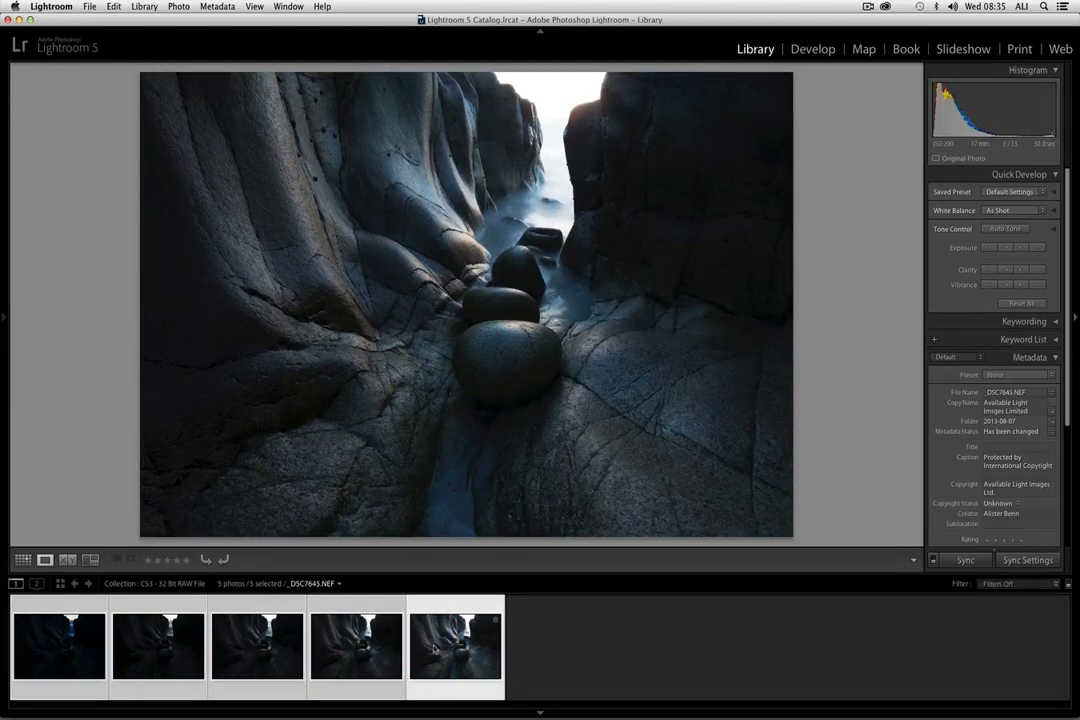
click(812, 48)
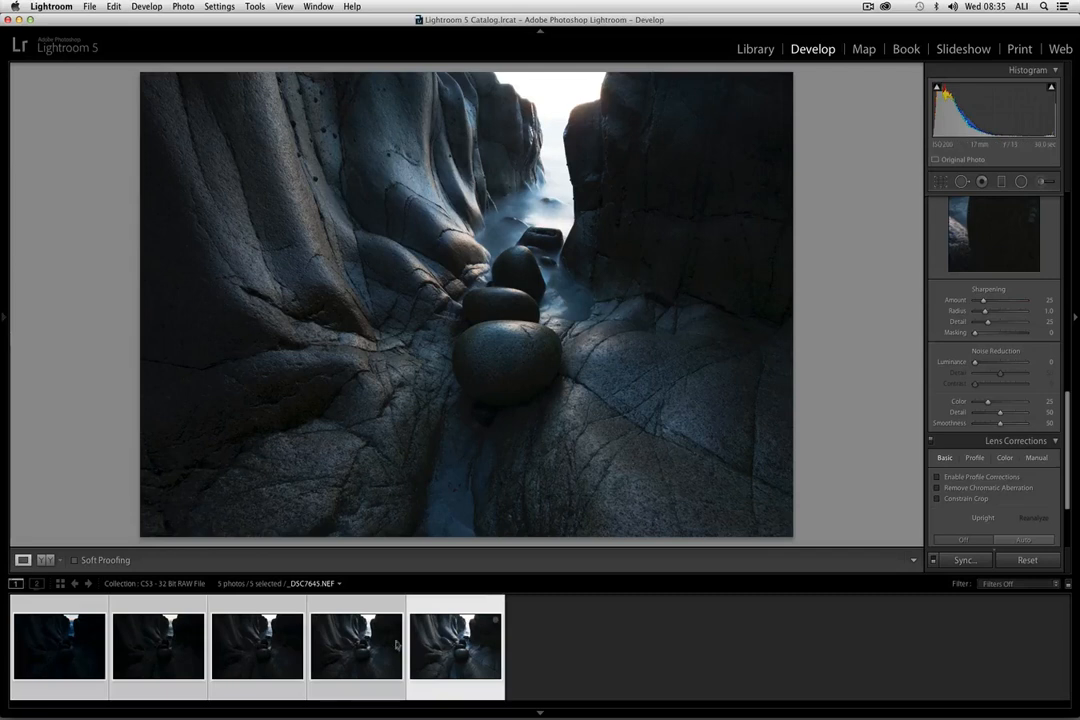
Apply sharpening, profile corrections and chromatic aberration removal, synchronized across all five brackets
click(4, 317)
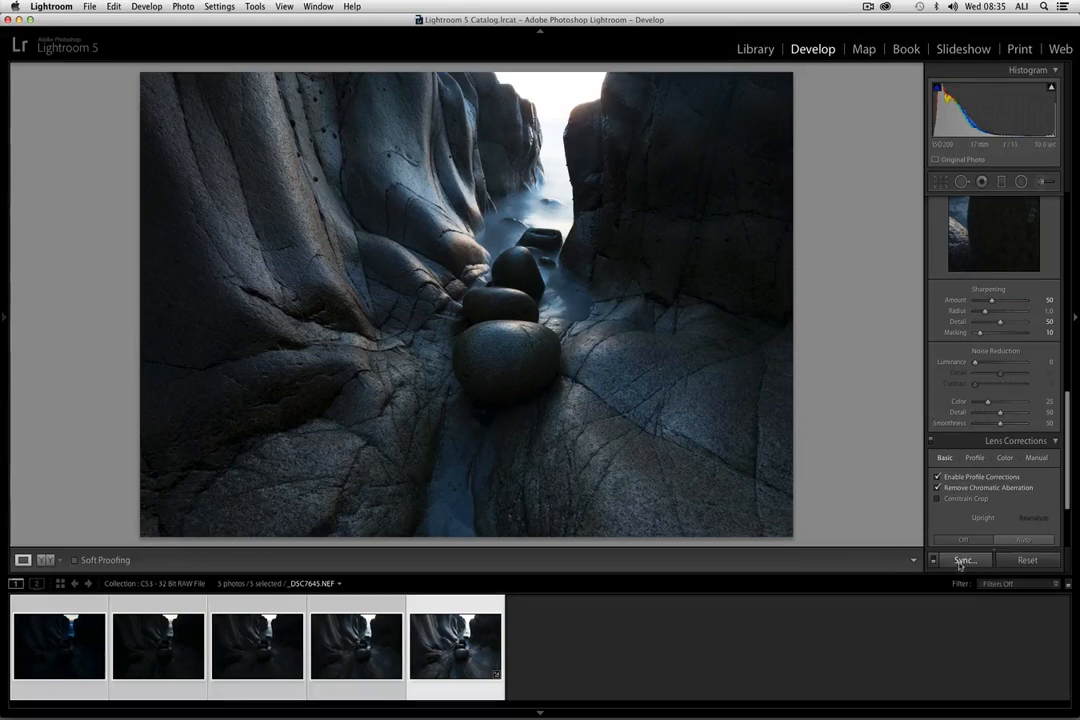
click(964, 560)
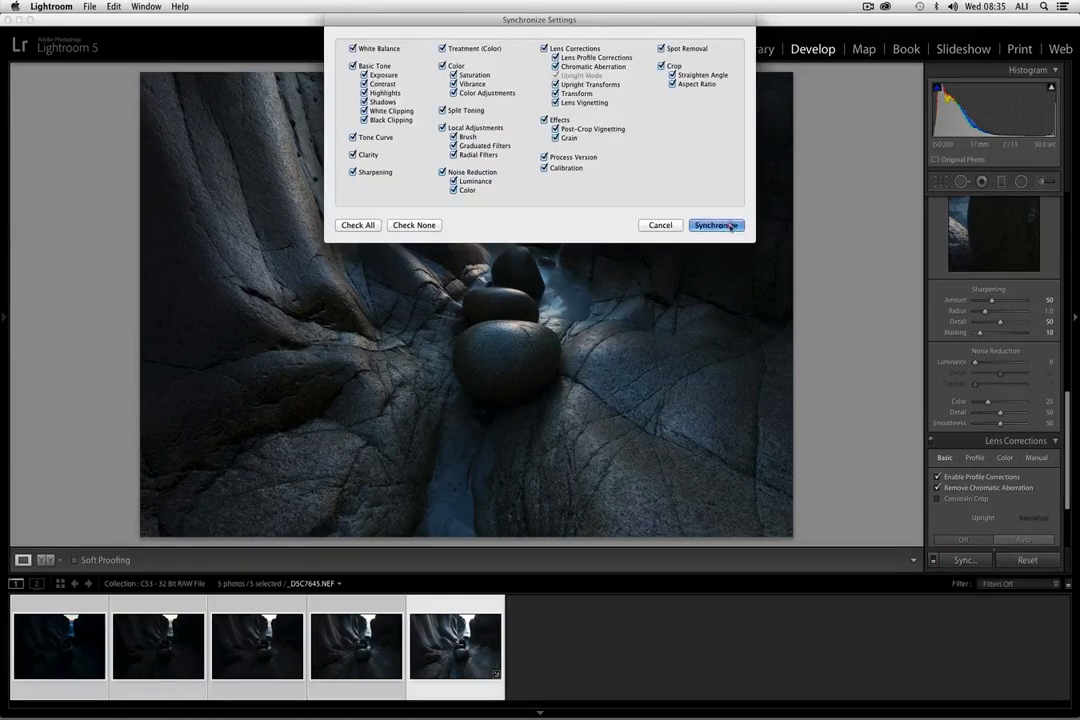
click(715, 225)
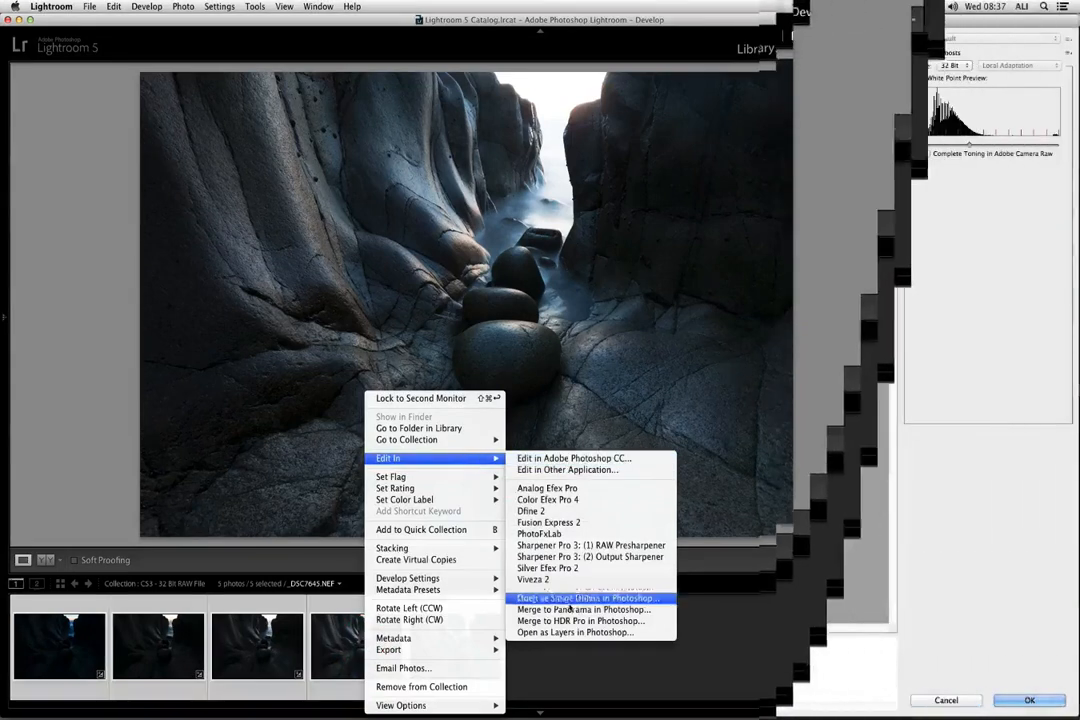
Send the five brackets to Merge to HDR Pro in Photoshop via Edit In
click(580, 620)
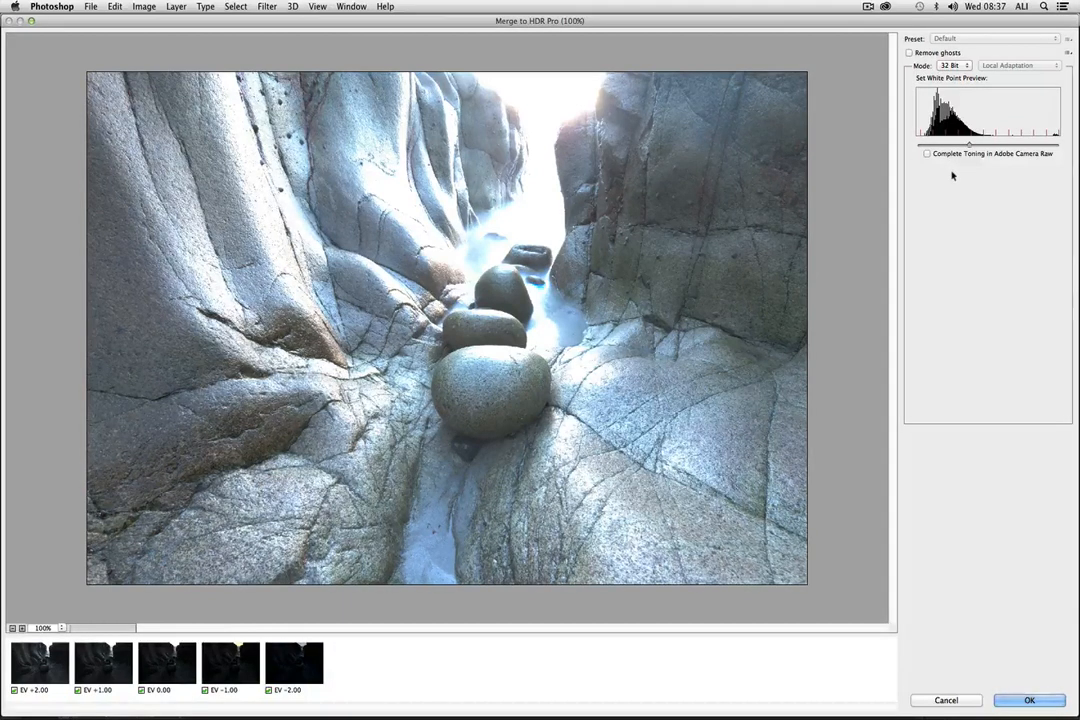
mouse_move(929, 176)
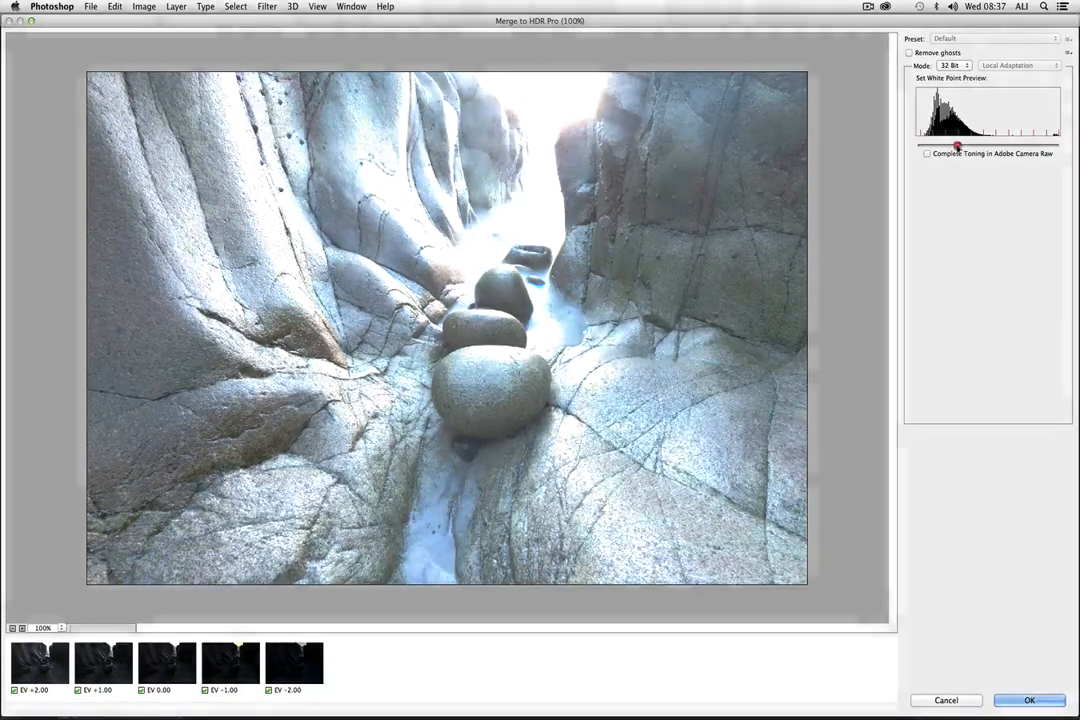
Adjust the 32-bit white point preview, settling on a darker rendition that keeps the sky
drag(960, 147, 1010, 147)
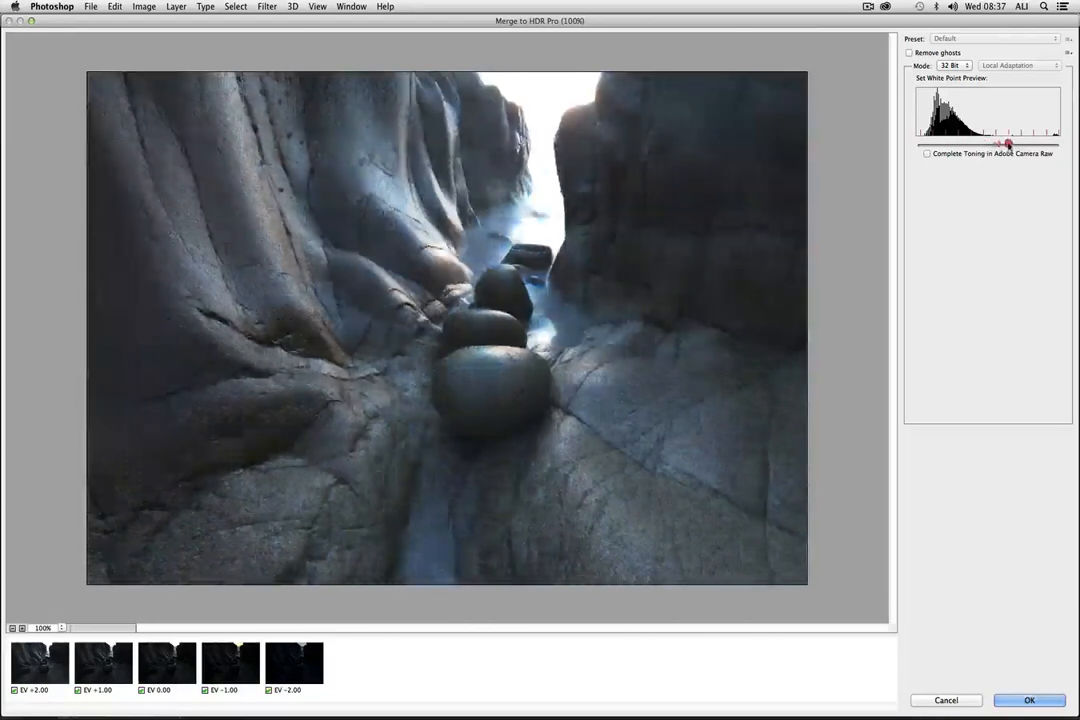
drag(1010, 143, 1070, 143)
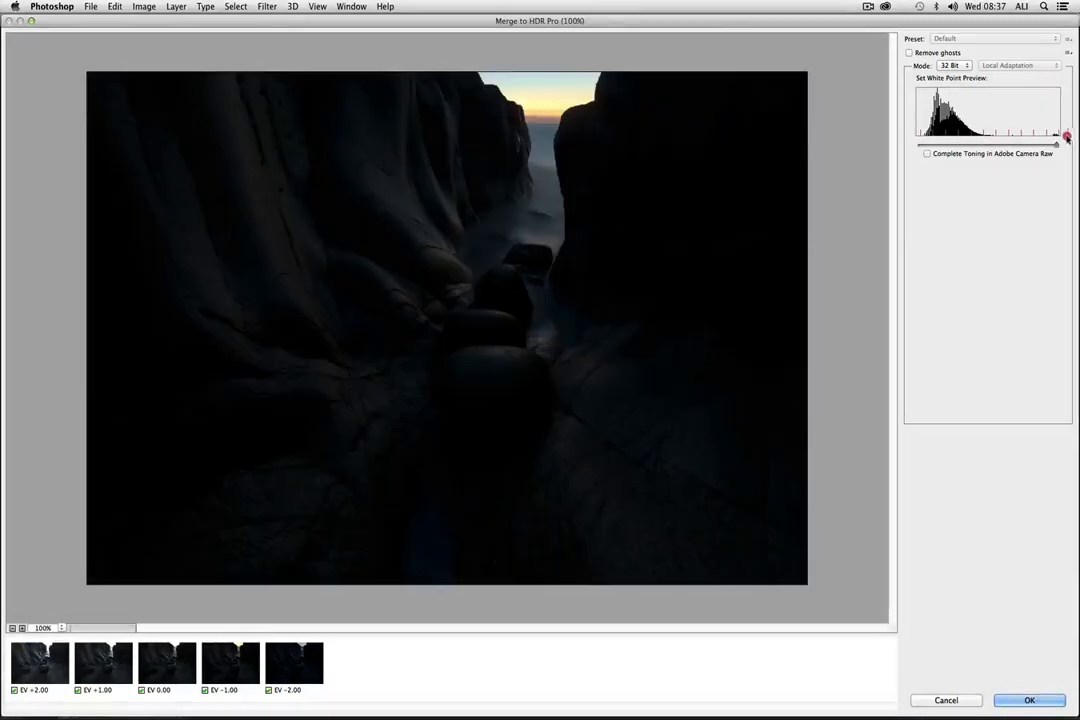
drag(1067, 138, 1007, 138)
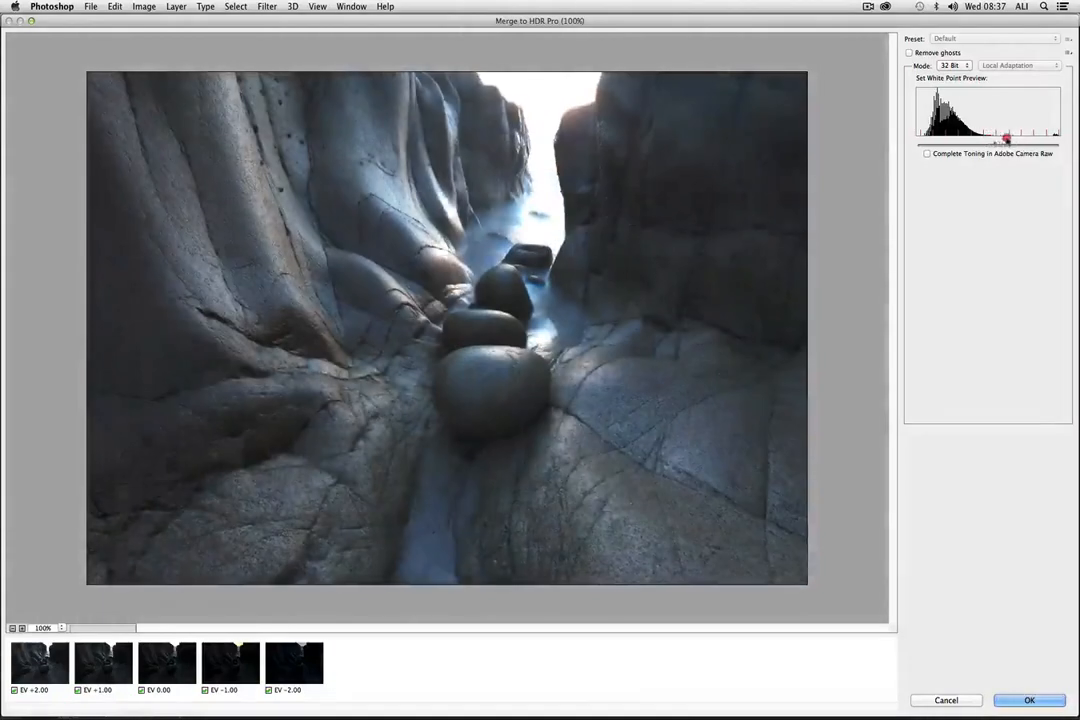
drag(1007, 138, 1037, 138)
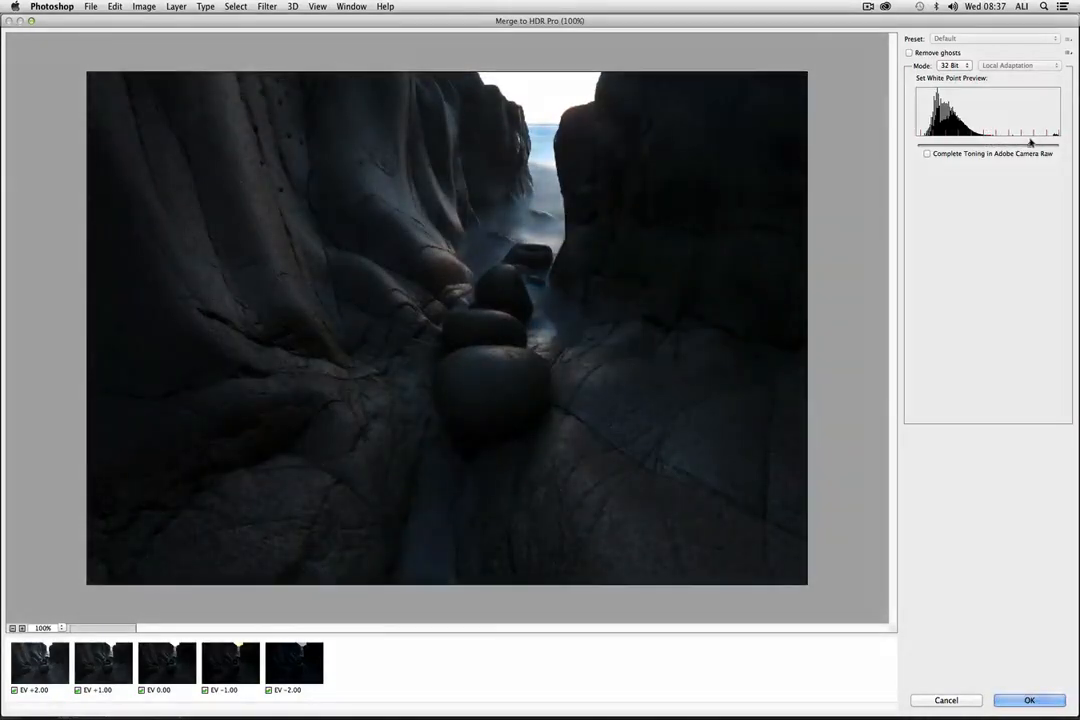
Enable Remove ghosts with the EV +1.00 exposure as base and confirm the merge with OK
click(910, 52)
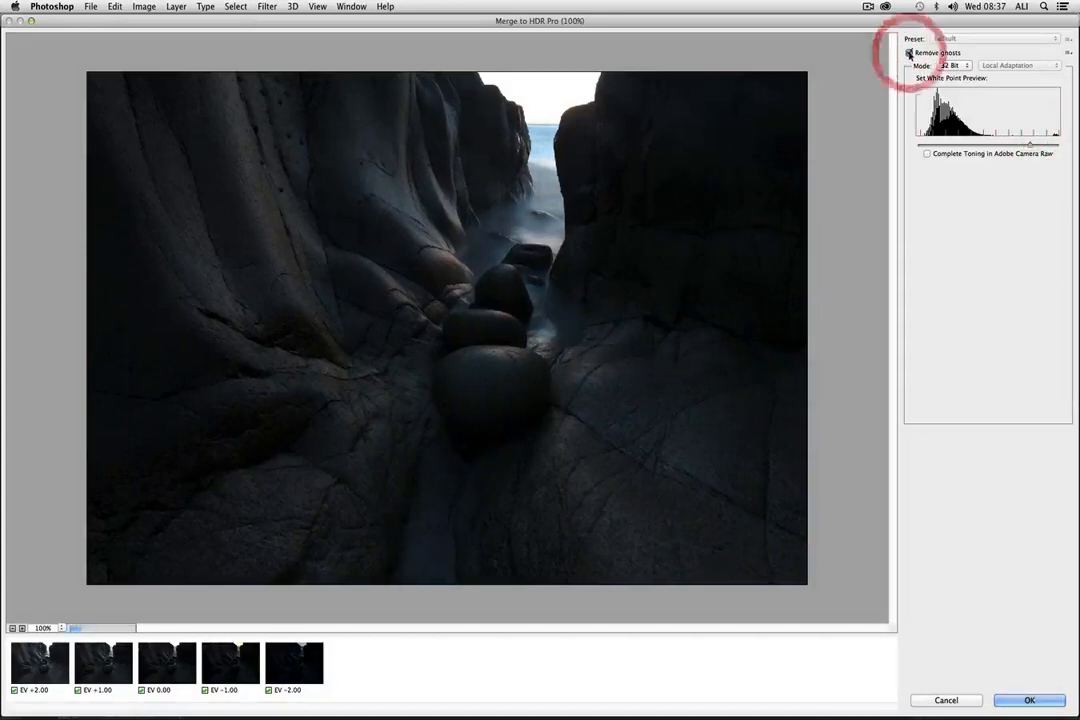
click(910, 52)
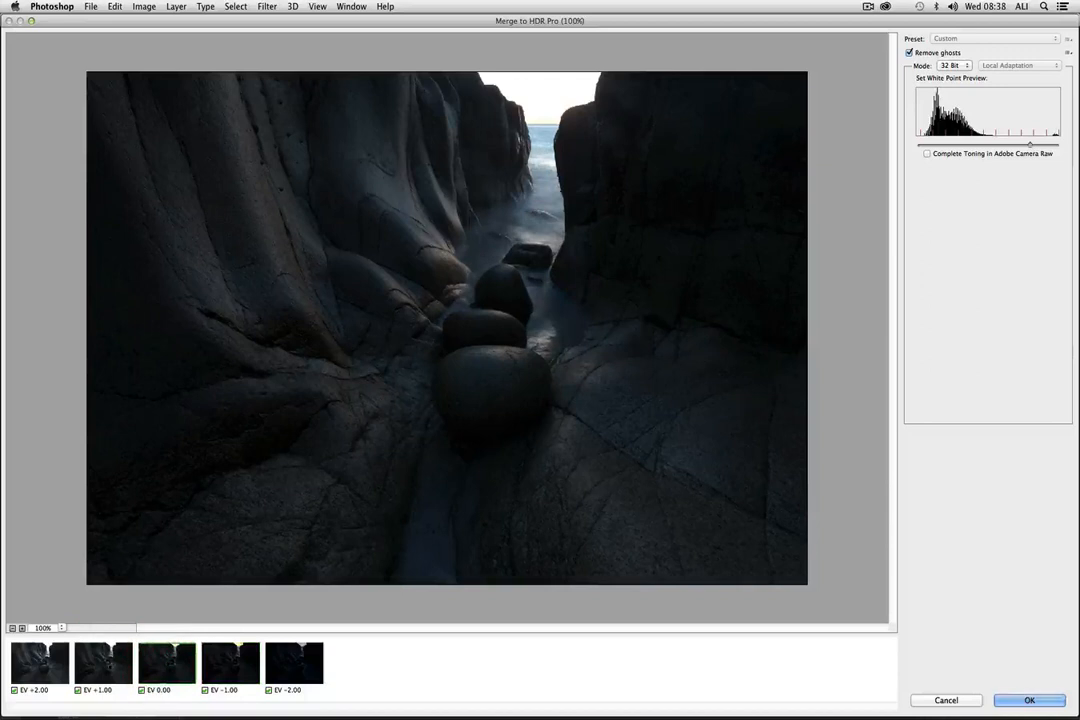
click(103, 662)
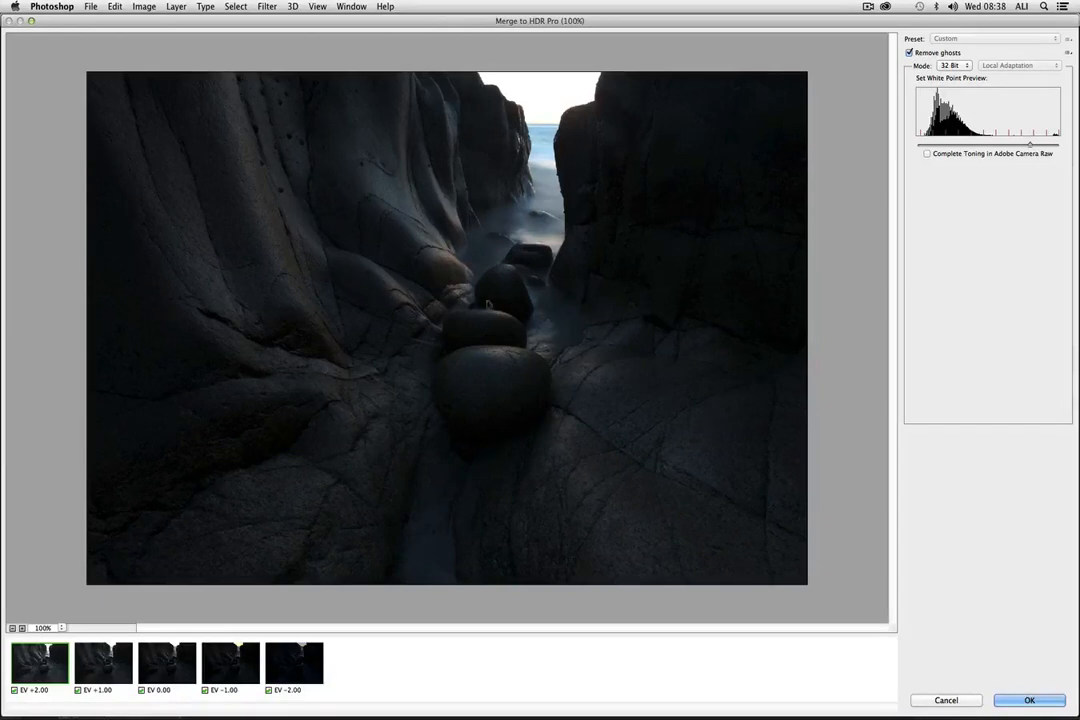
click(103, 664)
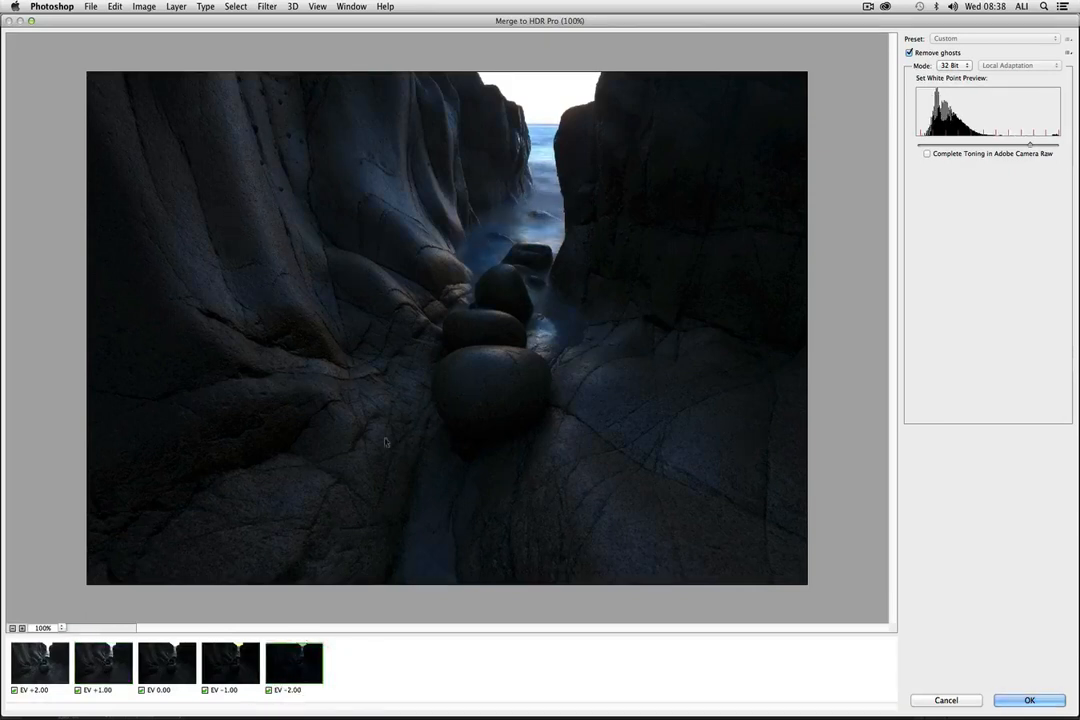
click(103, 663)
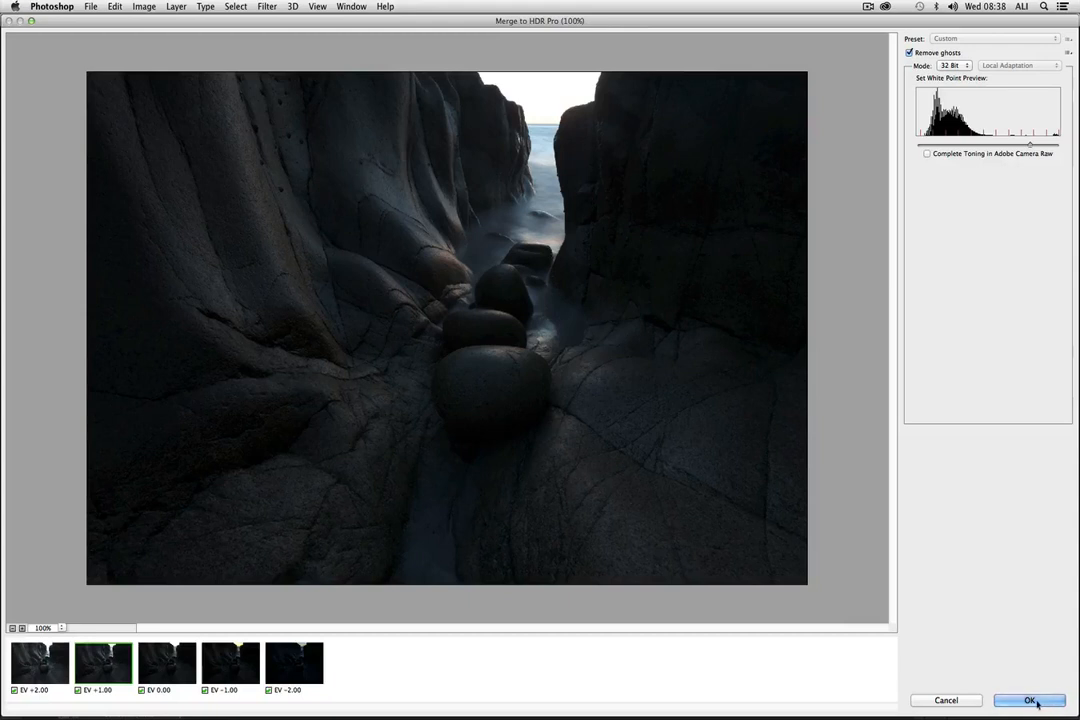
click(1030, 700)
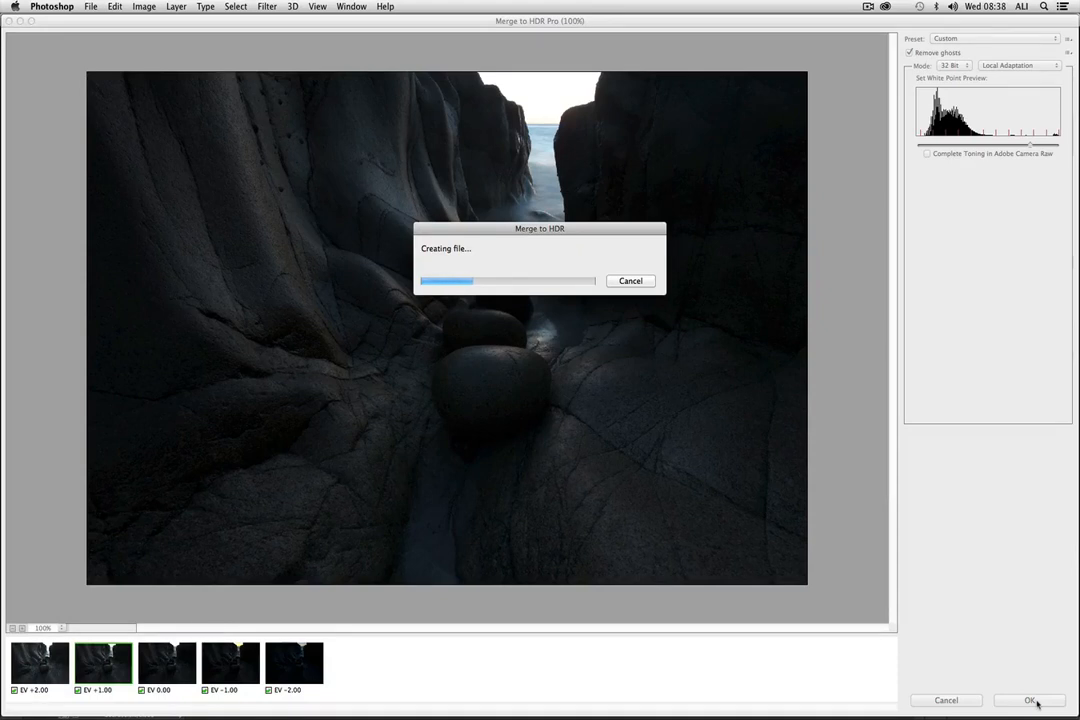
Save the merged 32-bit HDR image back to Lightroom as _DSC7641-Edit.tif with Cmd+S
click(1031, 700)
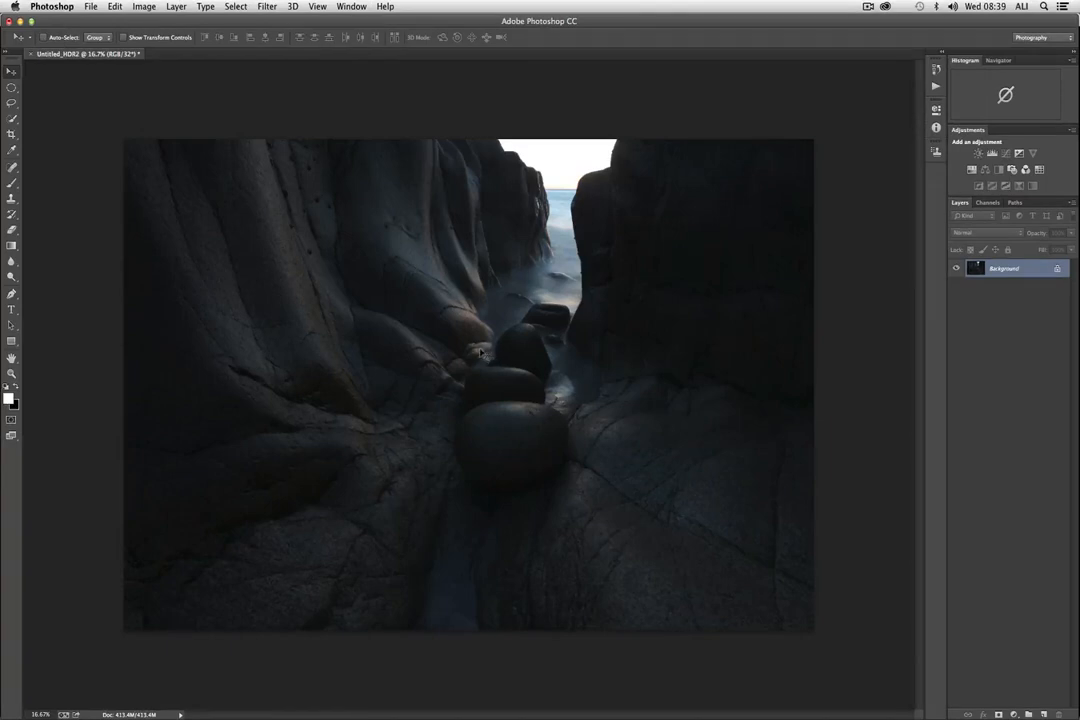
mouse_move(475, 350)
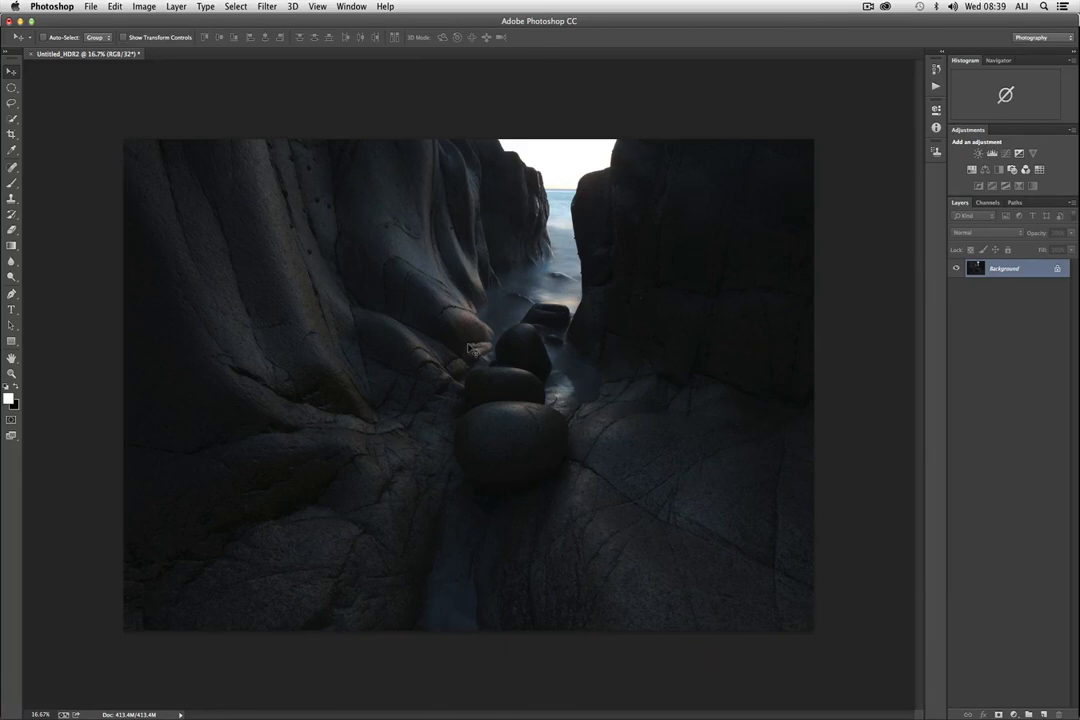
key(cmd+s)
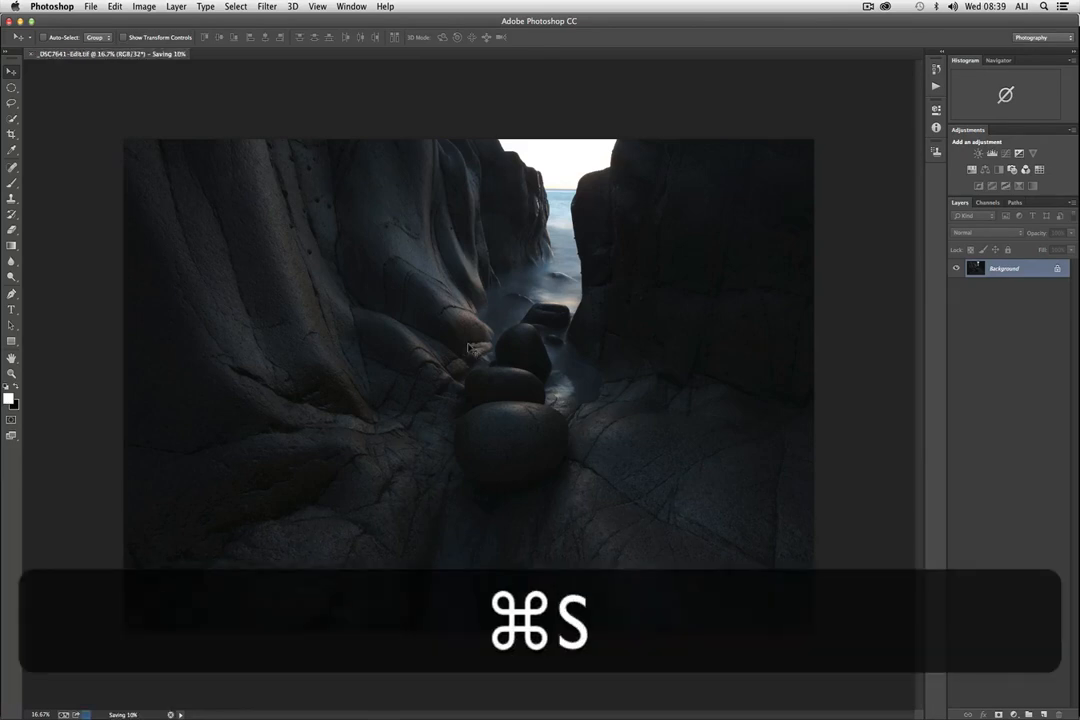
key(cmd+s)
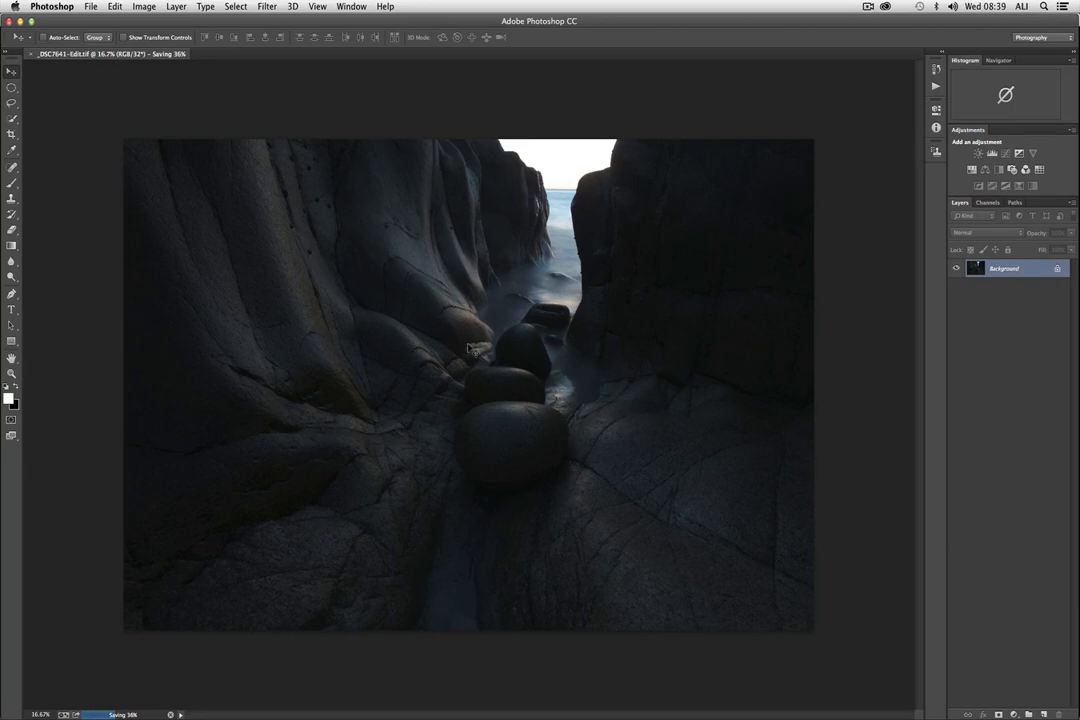
mouse_move(443, 344)
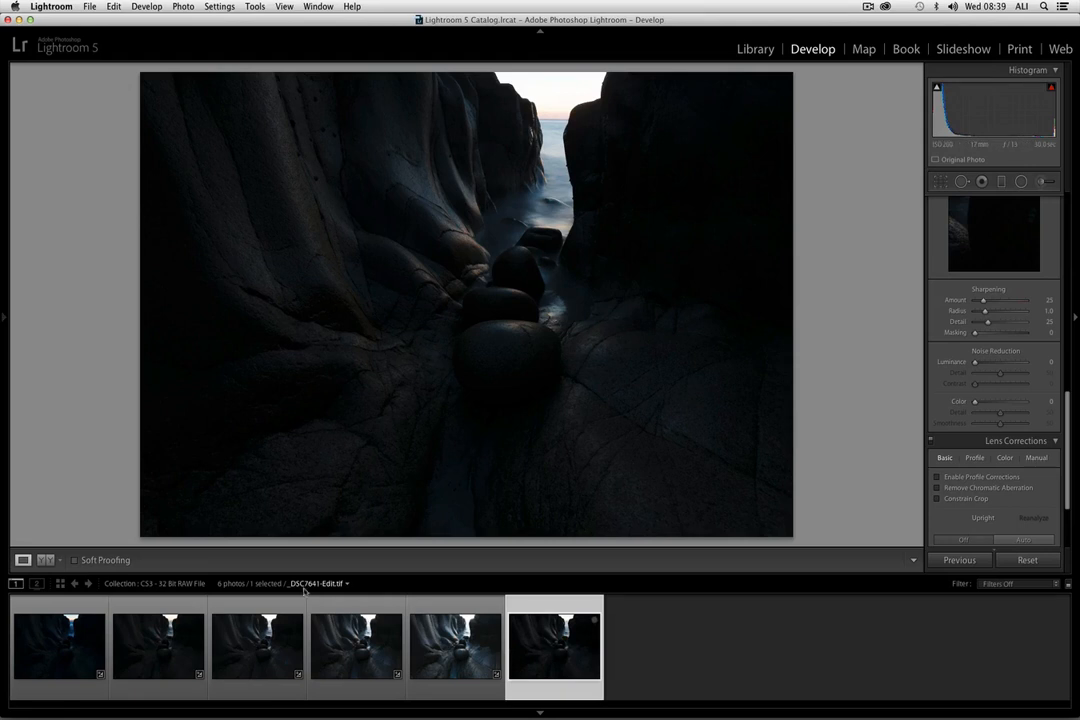
mouse_move(540, 646)
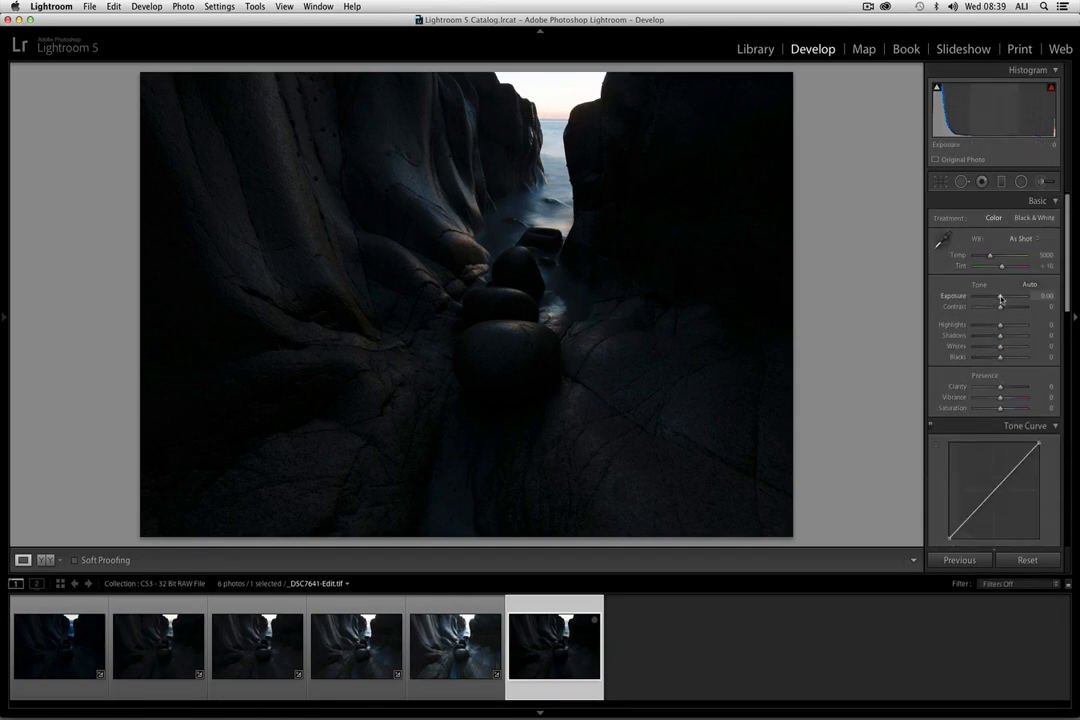
click(356, 645)
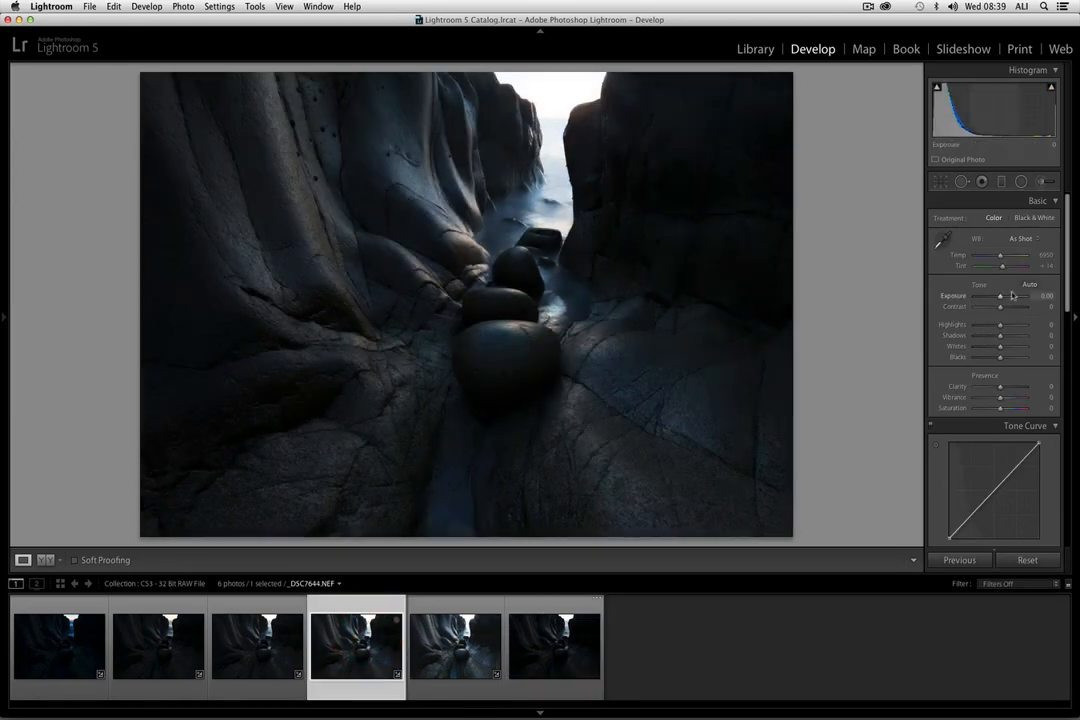
drag(998, 295, 1030, 295)
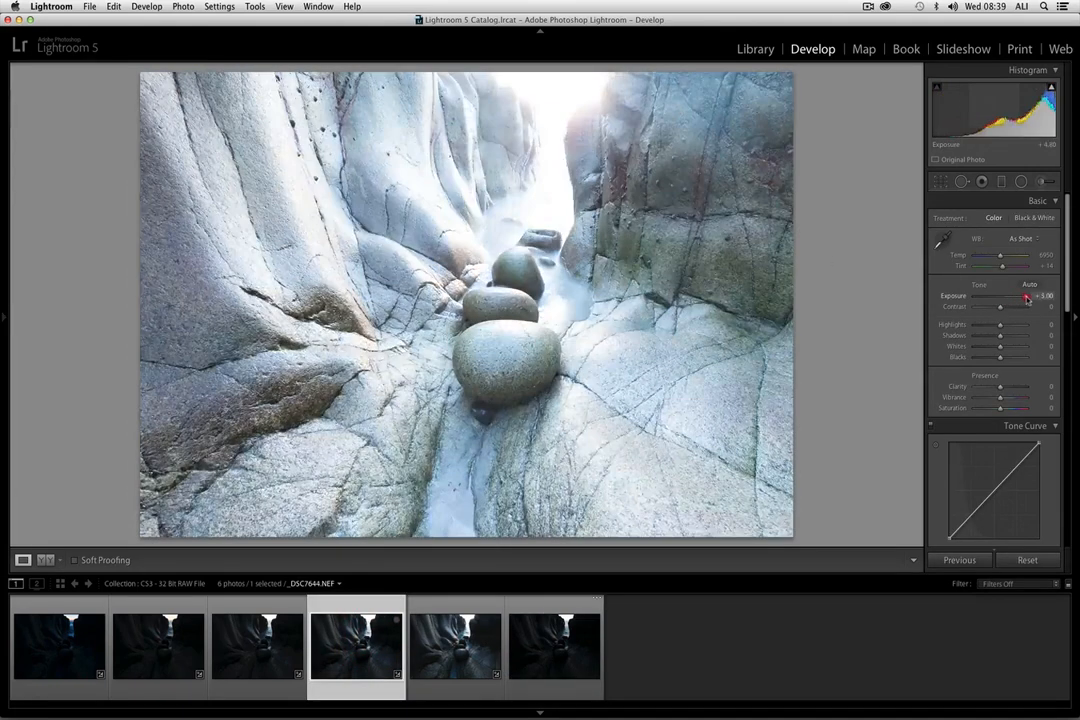
drag(1025, 296, 978, 296)
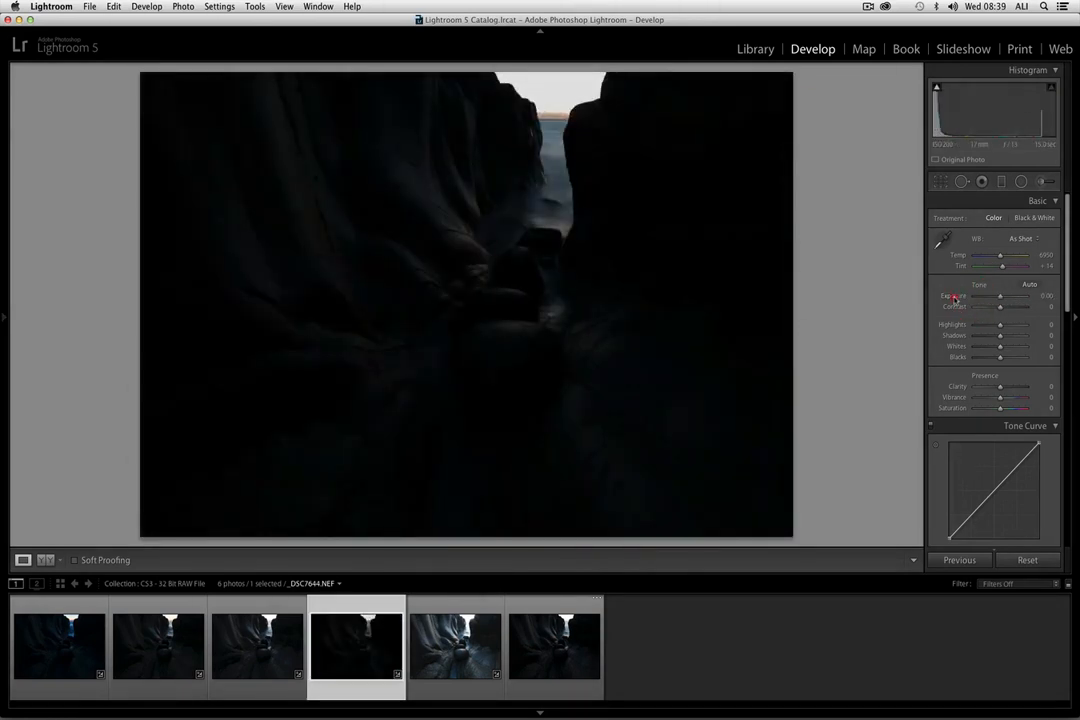
click(554, 645)
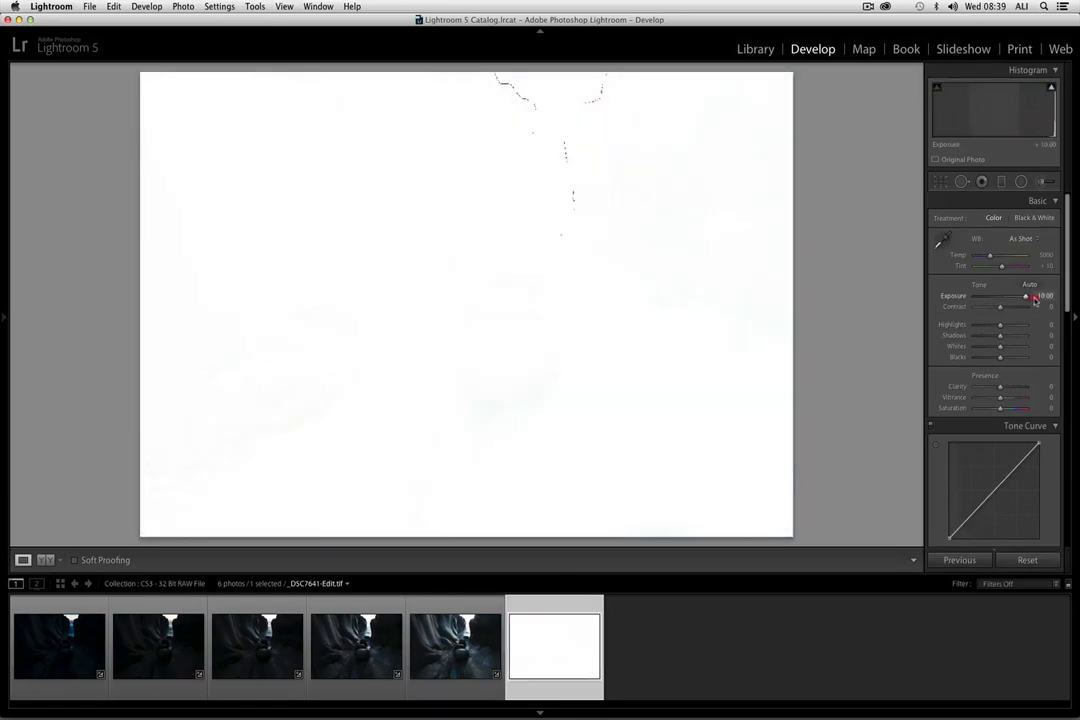
drag(1030, 296, 985, 296)
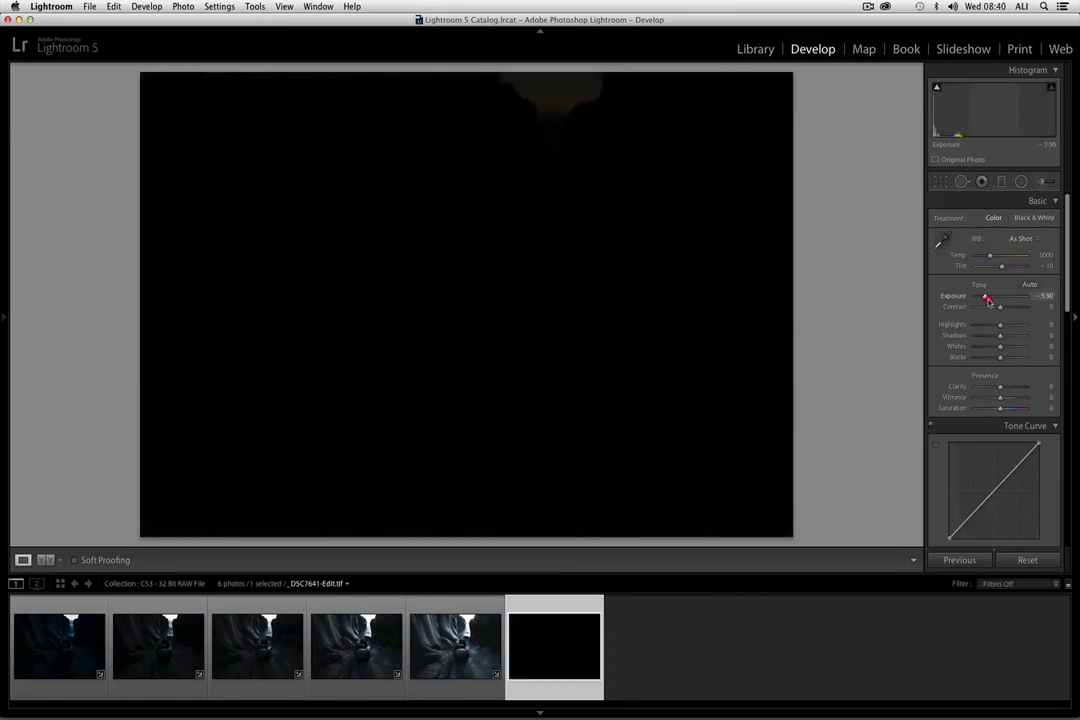
drag(987, 296, 1002, 296)
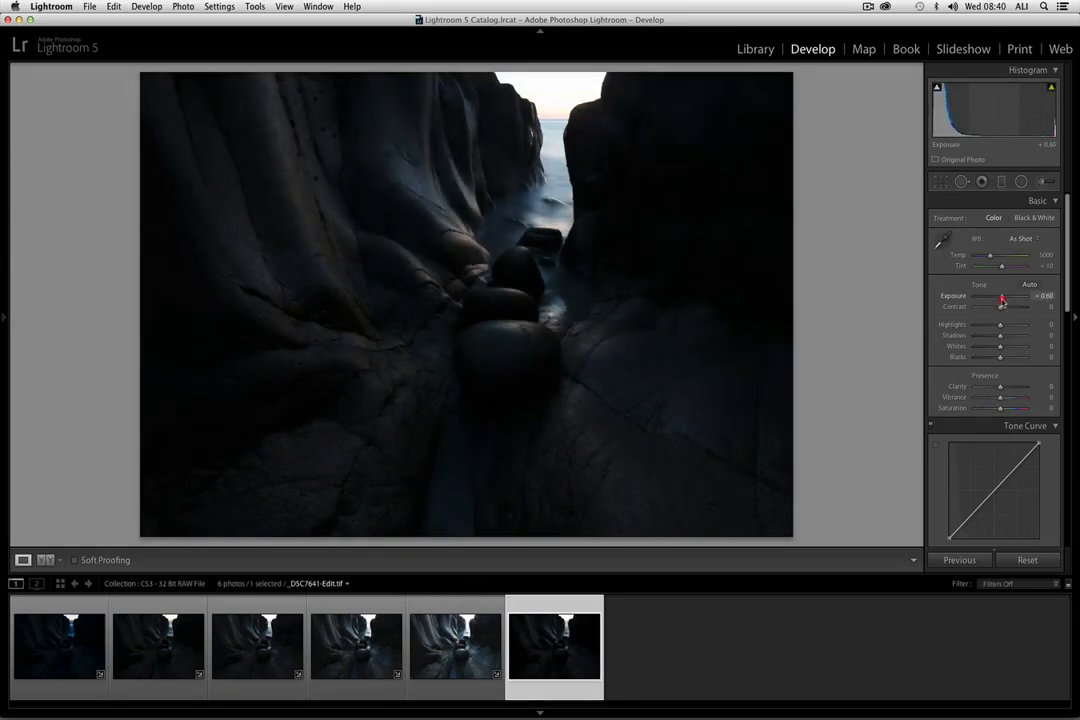
drag(1002, 296, 1005, 296)
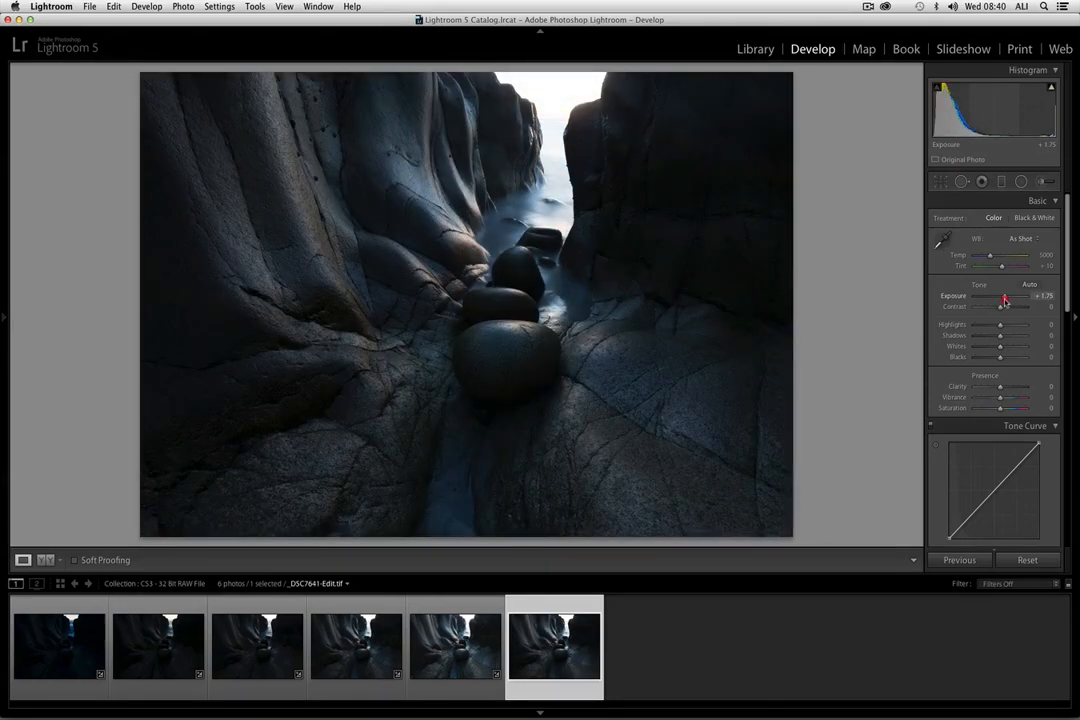
drag(1003, 296, 1008, 296)
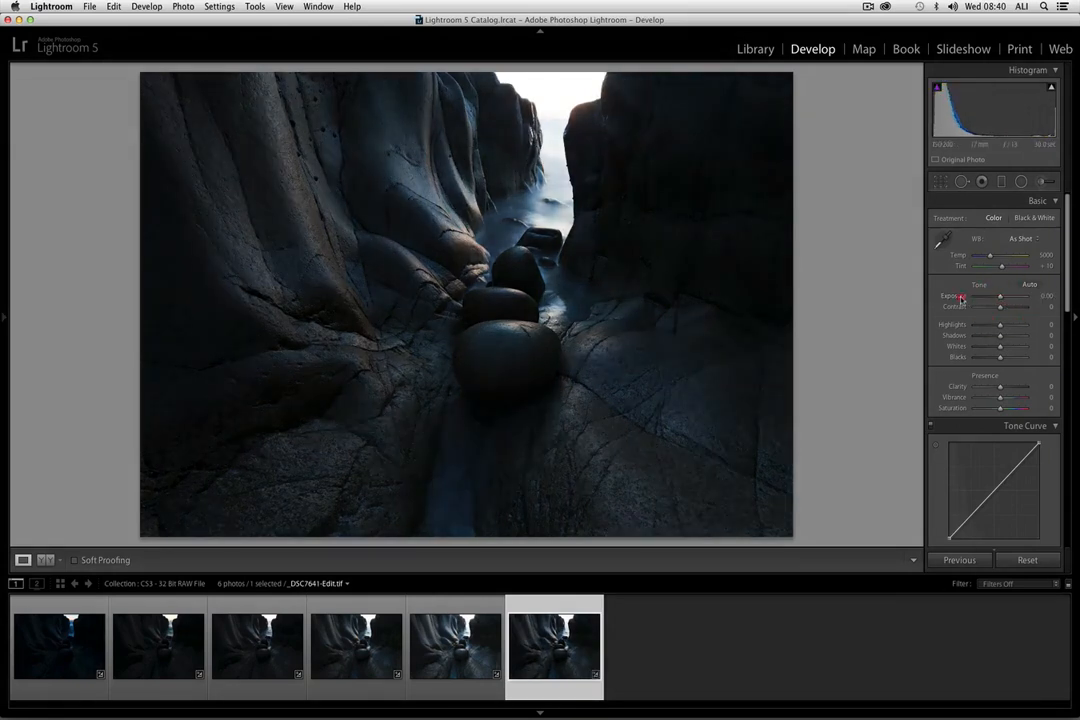
Set Whites -100, Highlights -49, Shadows +100 and Blacks about +86 on the merged TIFF
drag(1005, 346, 999, 346)
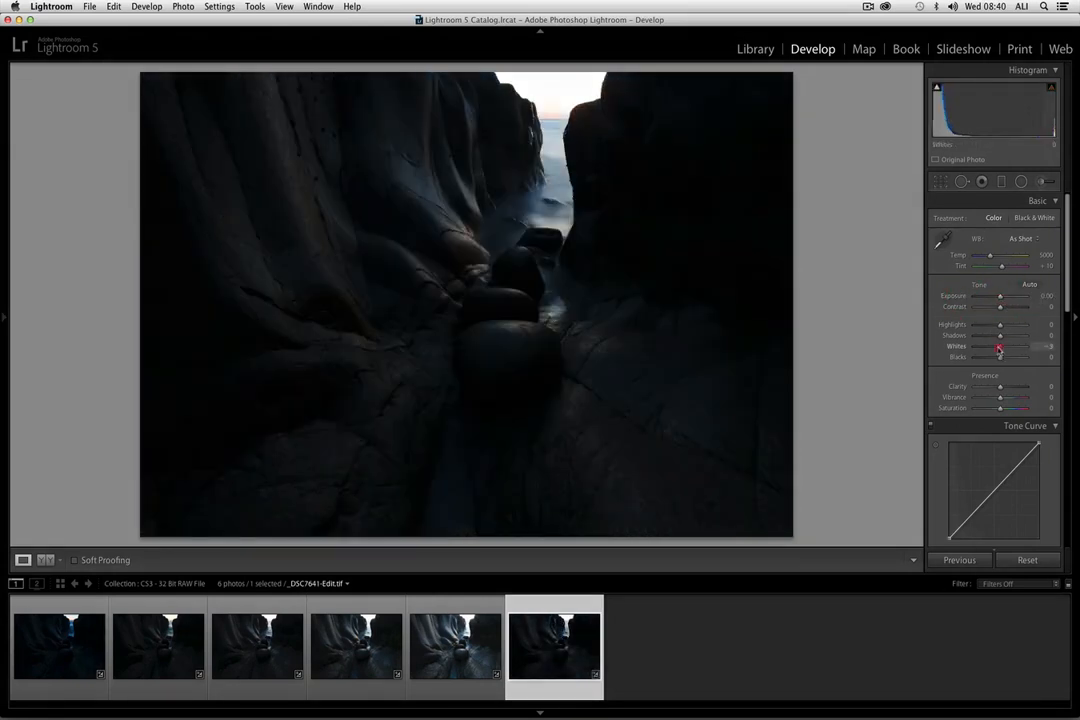
drag(1000, 346, 988, 346)
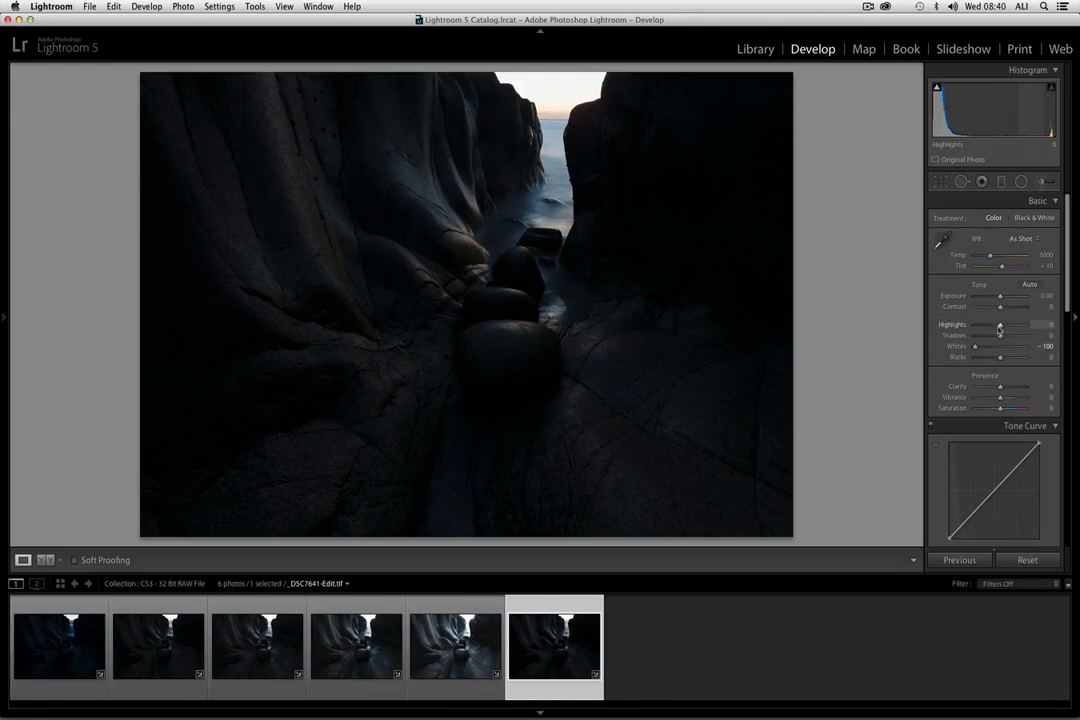
drag(1000, 328, 987, 328)
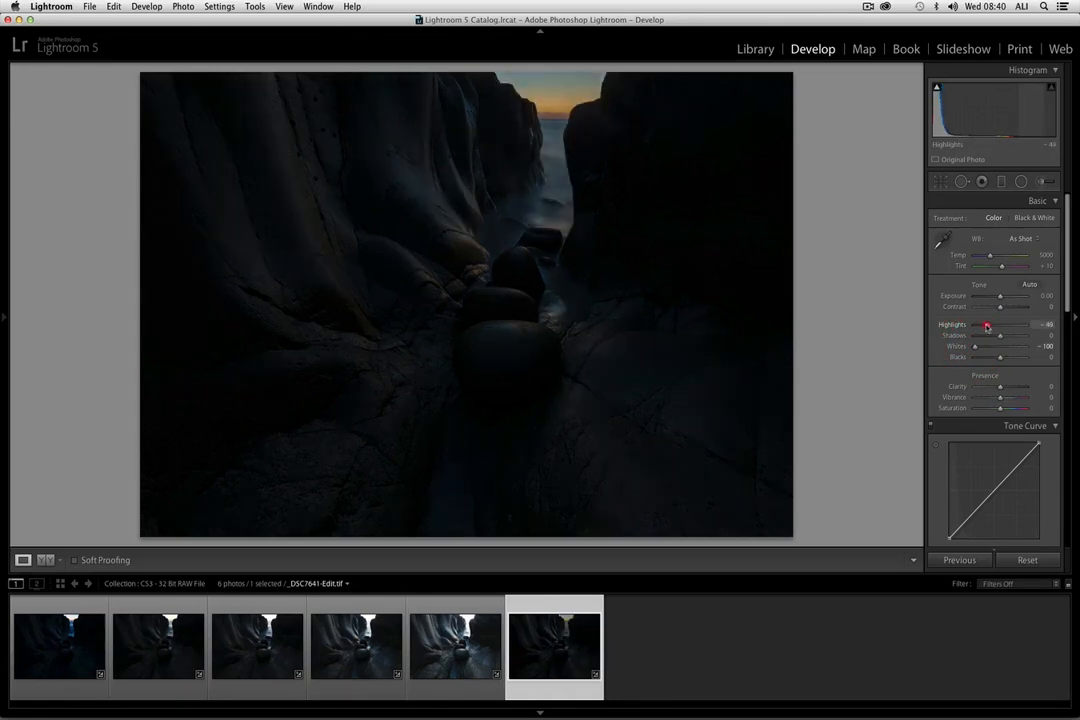
drag(988, 335, 1014, 335)
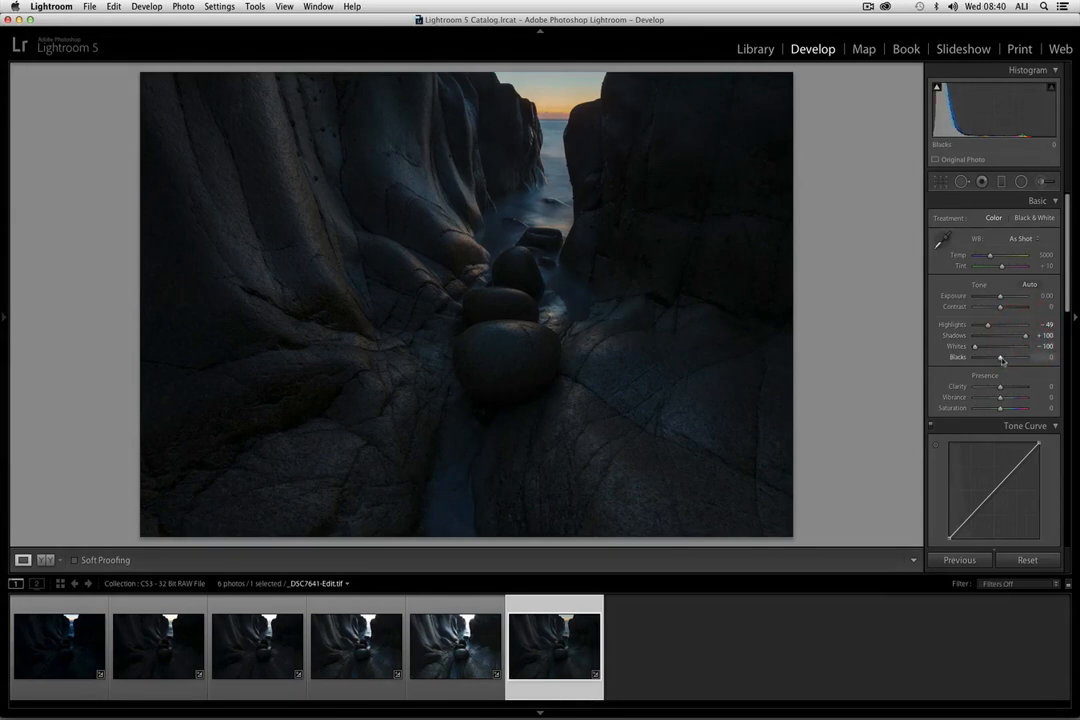
drag(1000, 357, 1025, 357)
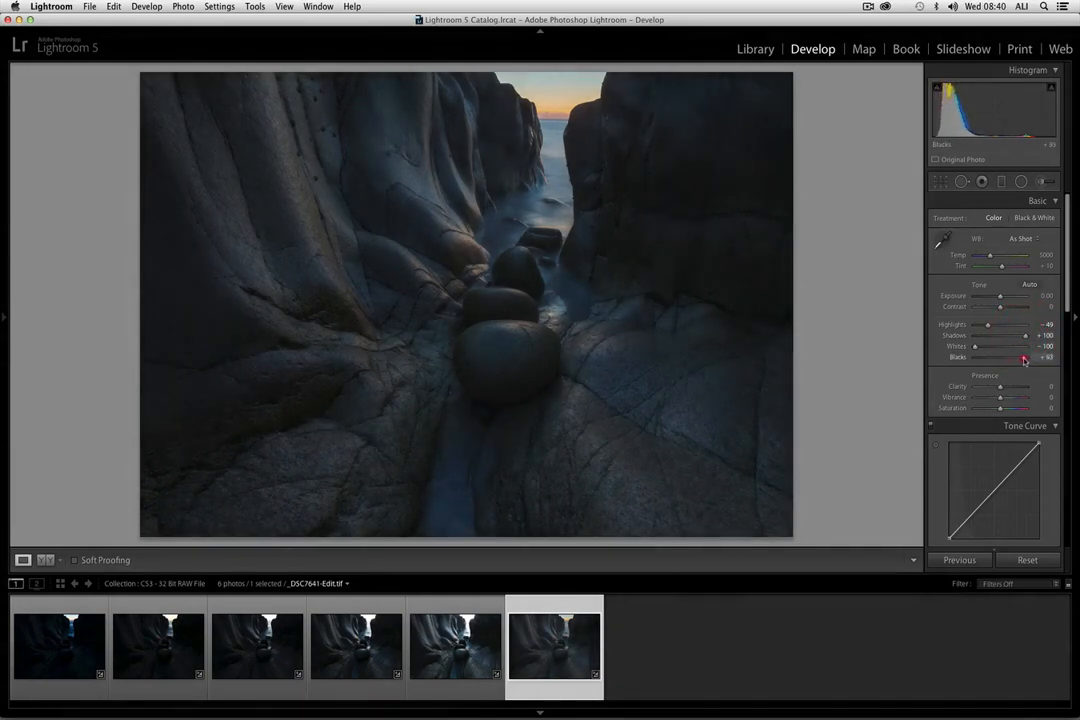
drag(1025, 357, 1020, 357)
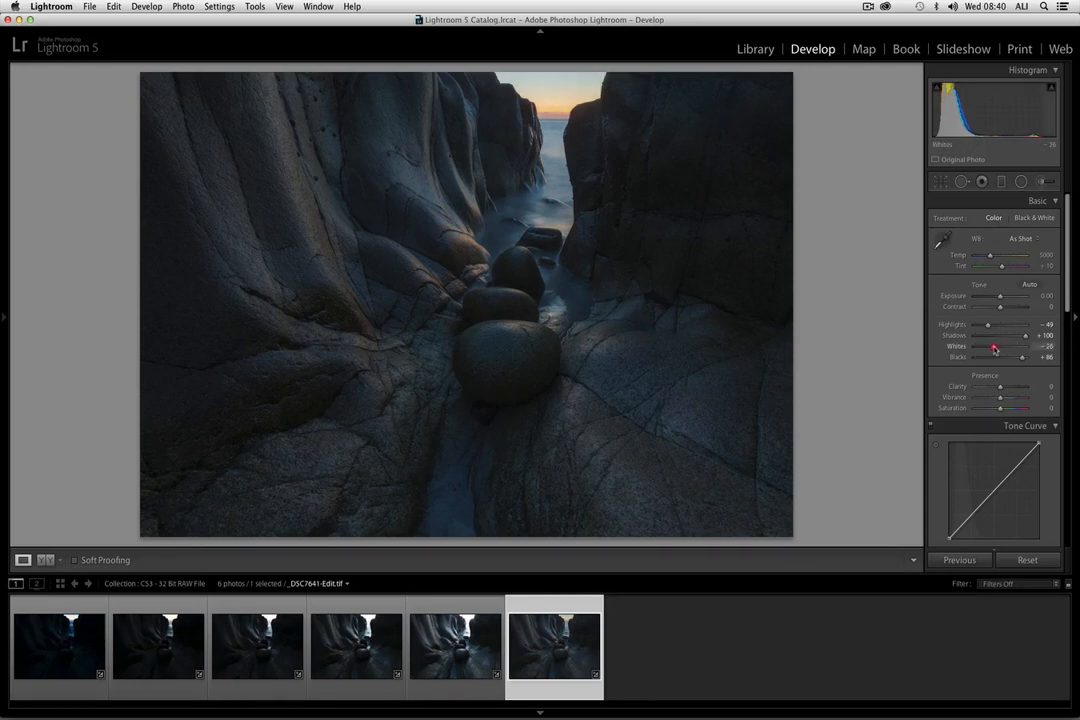
Ease Whites to -19 and raise Clarity +56, Vibrance +19 and Saturation +17
drag(990, 347, 998, 347)
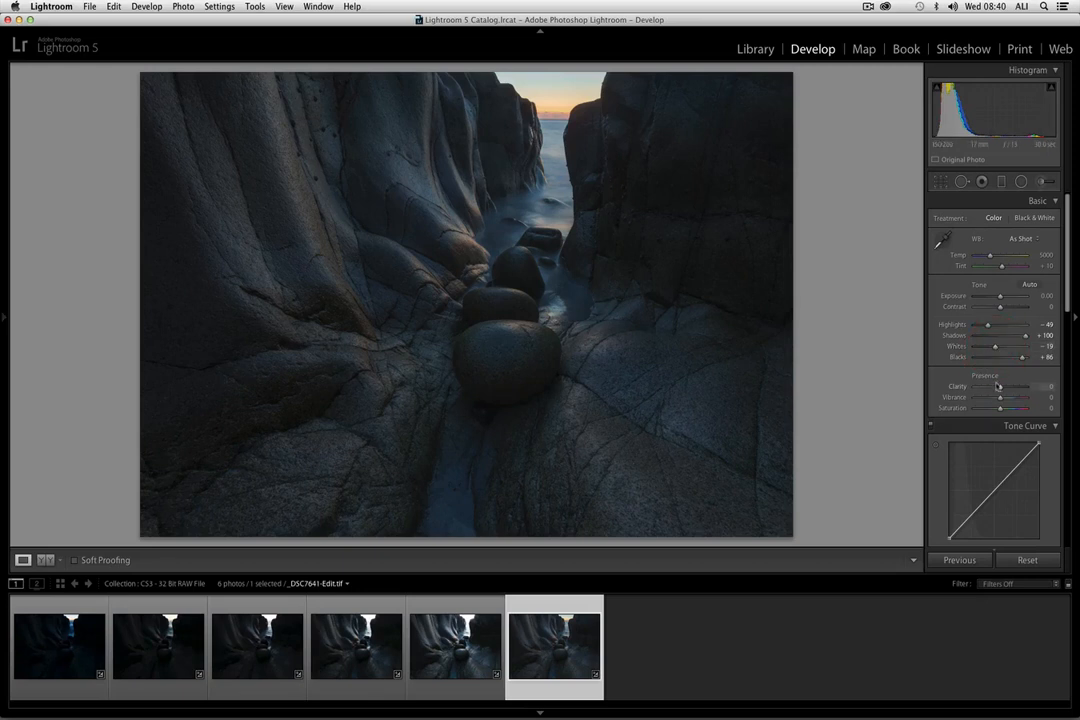
mouse_move(1000, 388)
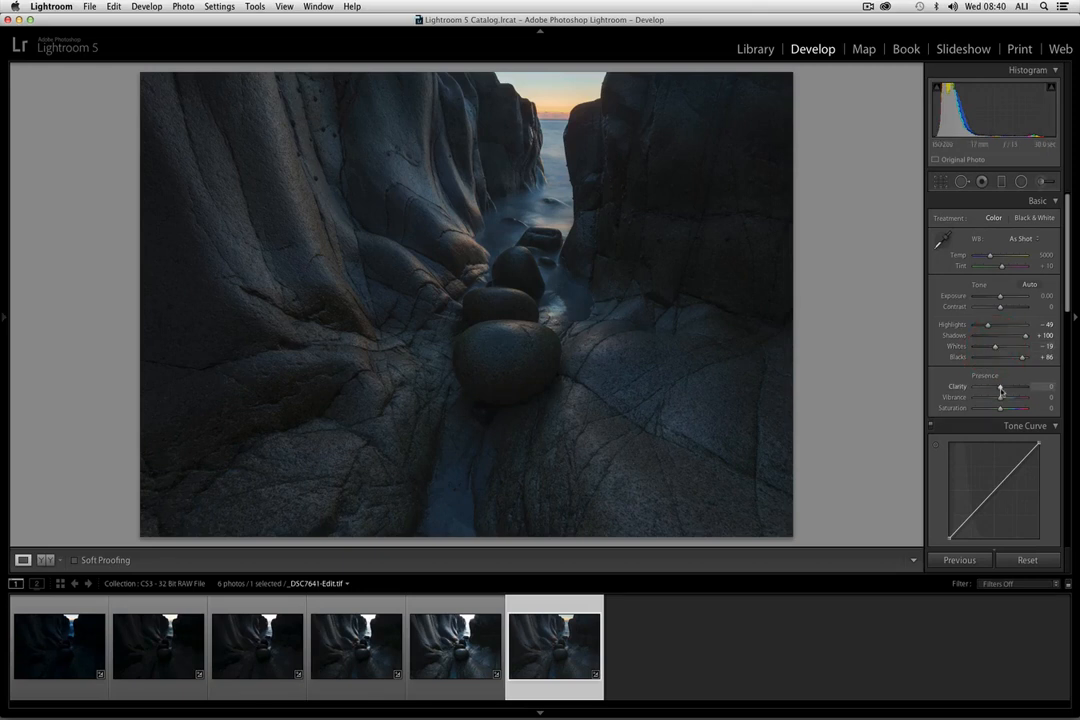
drag(1000, 397, 1016, 388)
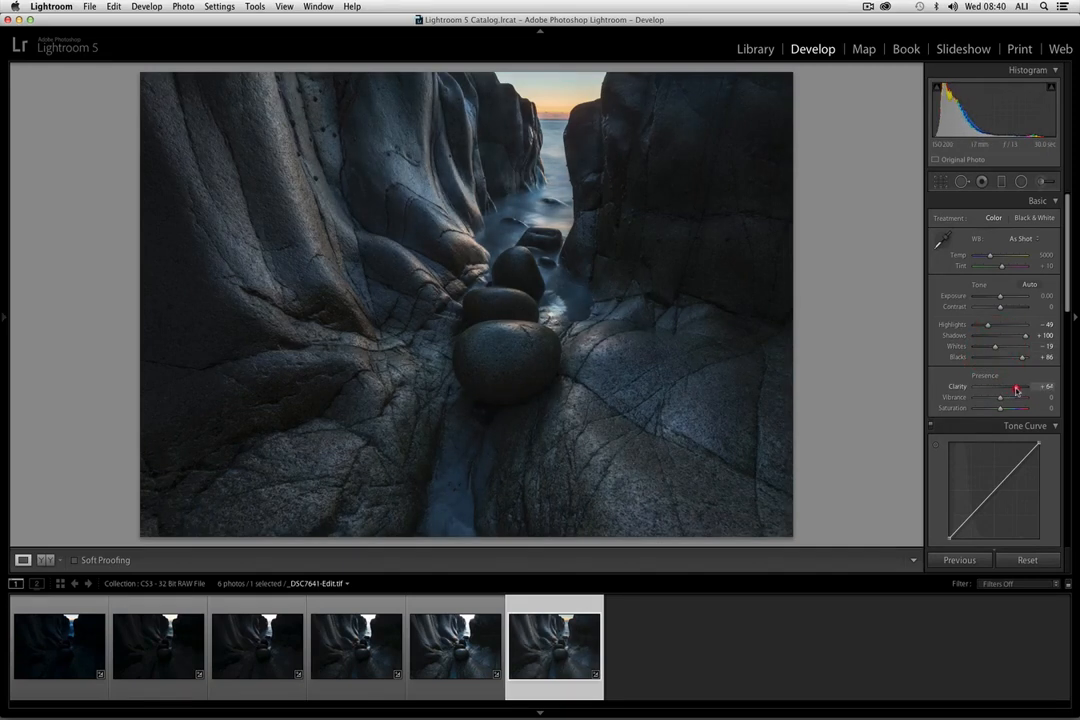
drag(999, 397, 1013, 397)
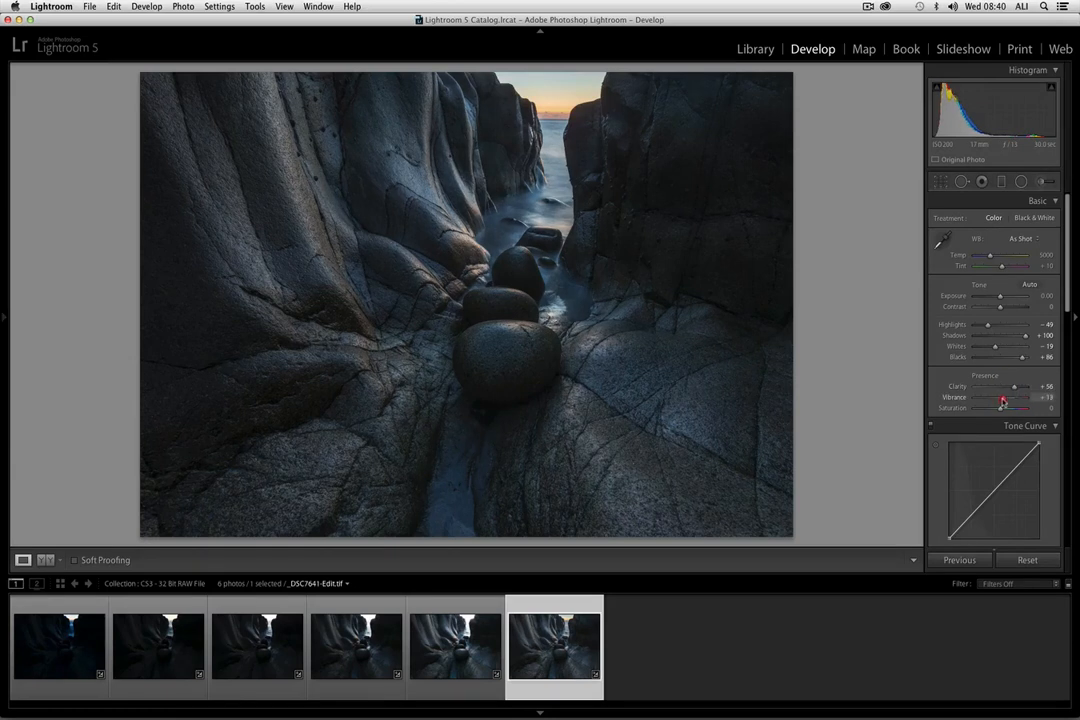
drag(1000, 402, 1005, 411)
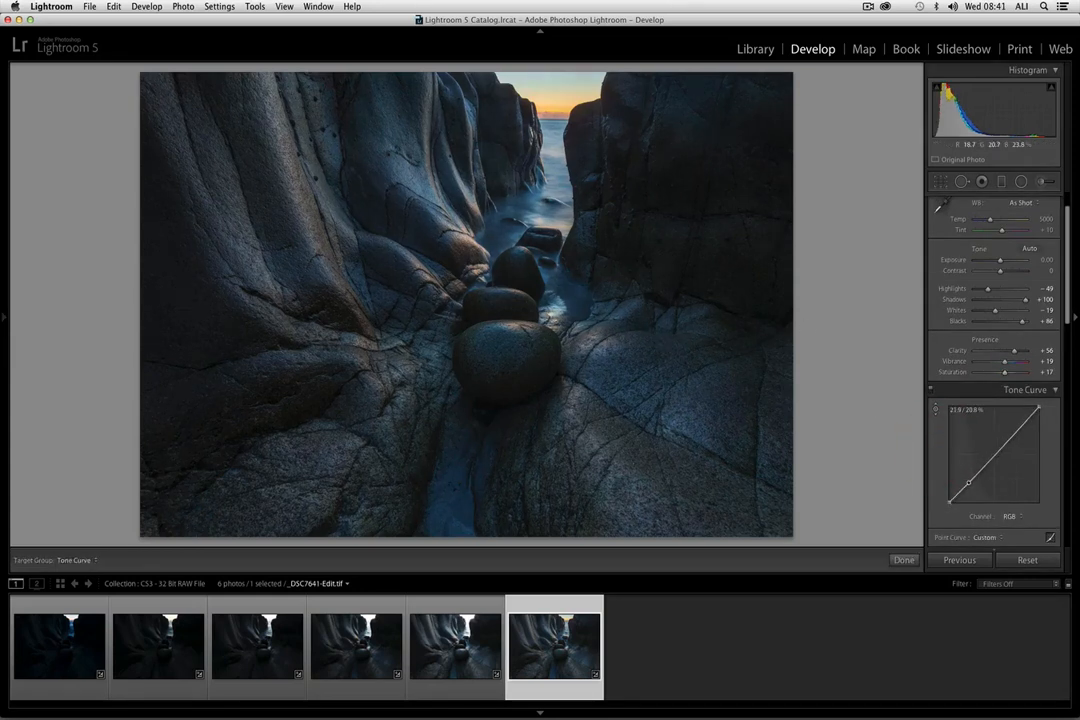
Add a custom point to the merged photo's tone curve
drag(965, 485, 958, 482)
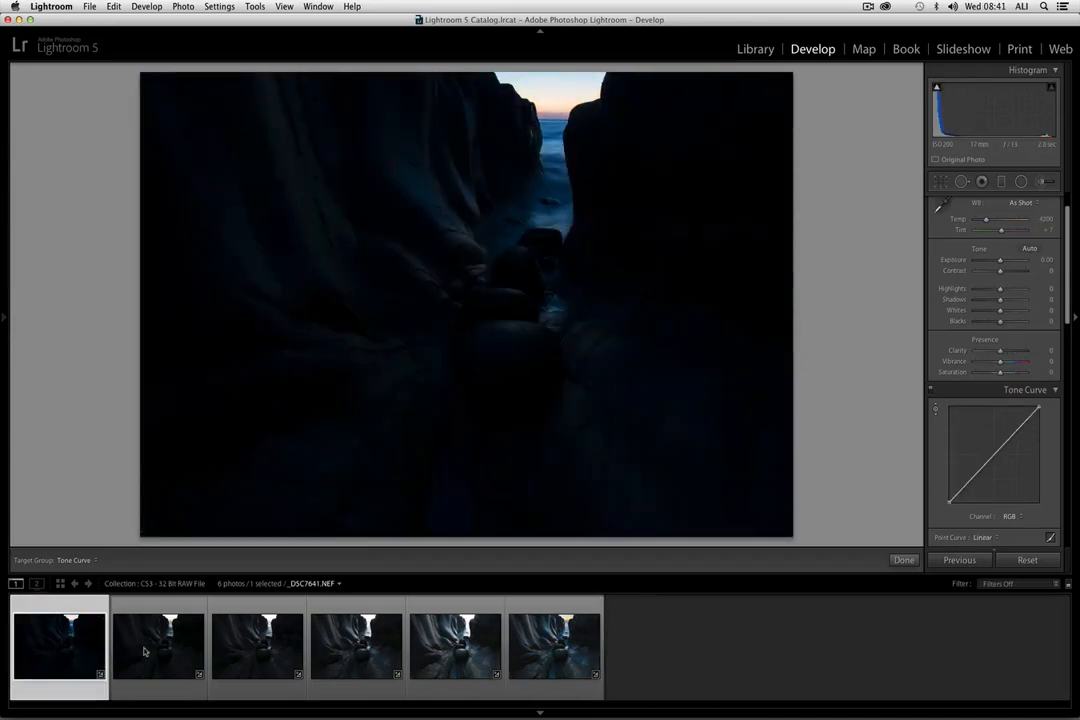
Step through the original NEF brackets in the filmstrip and return to the merged HDR TIFF
click(256, 645)
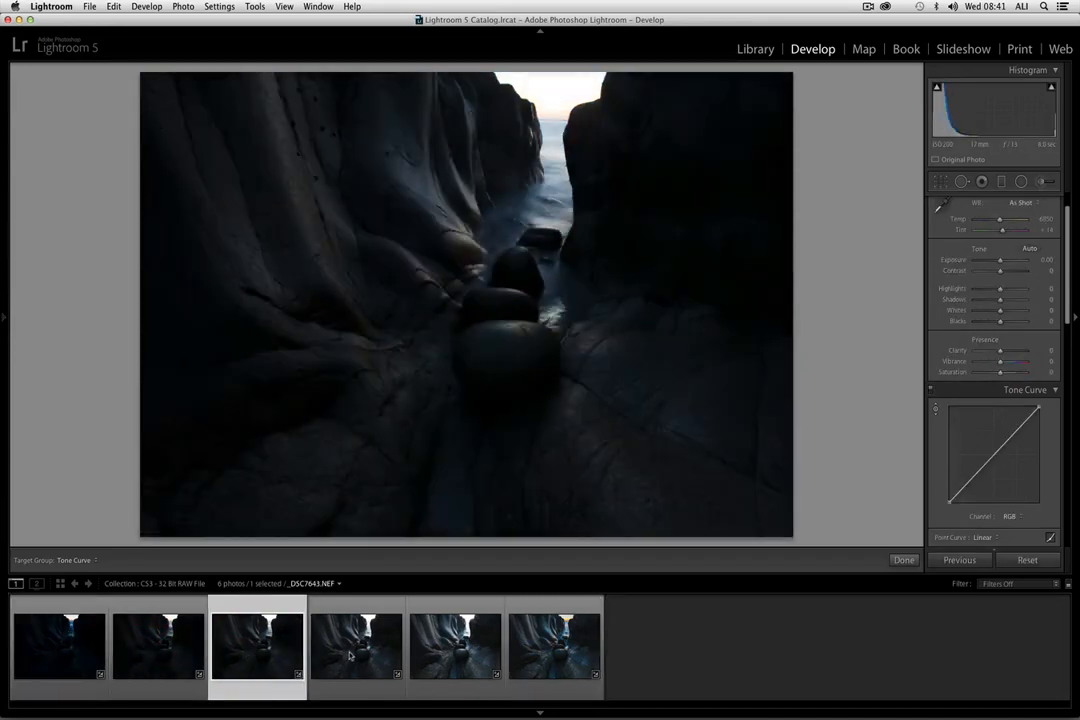
click(356, 645)
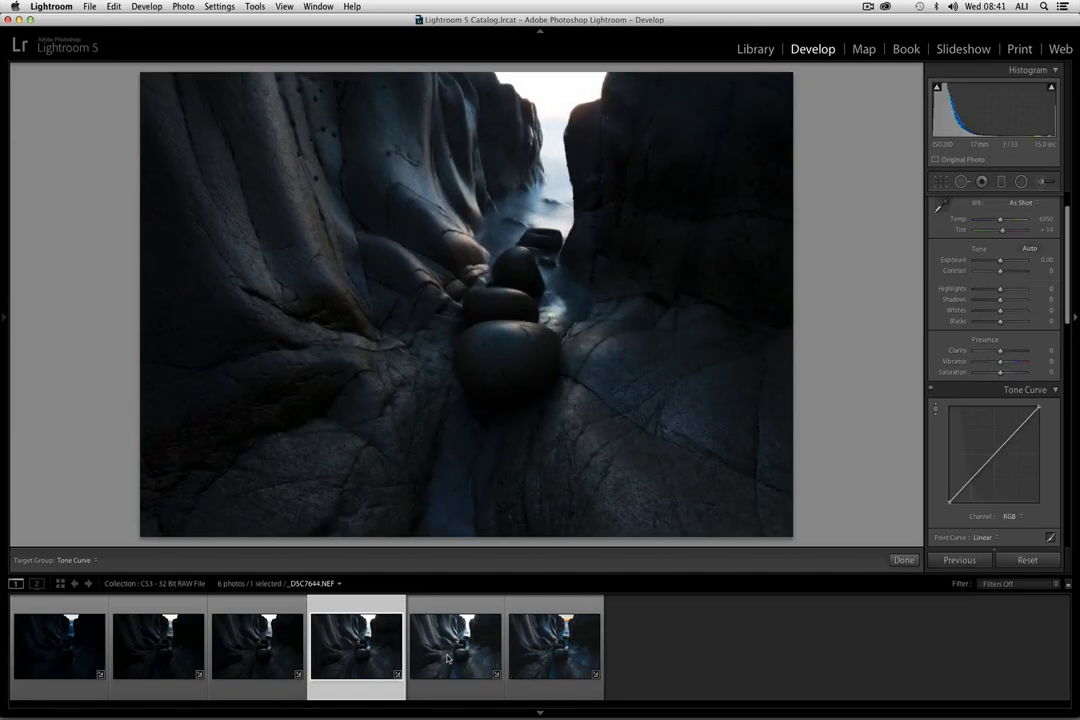
click(455, 645)
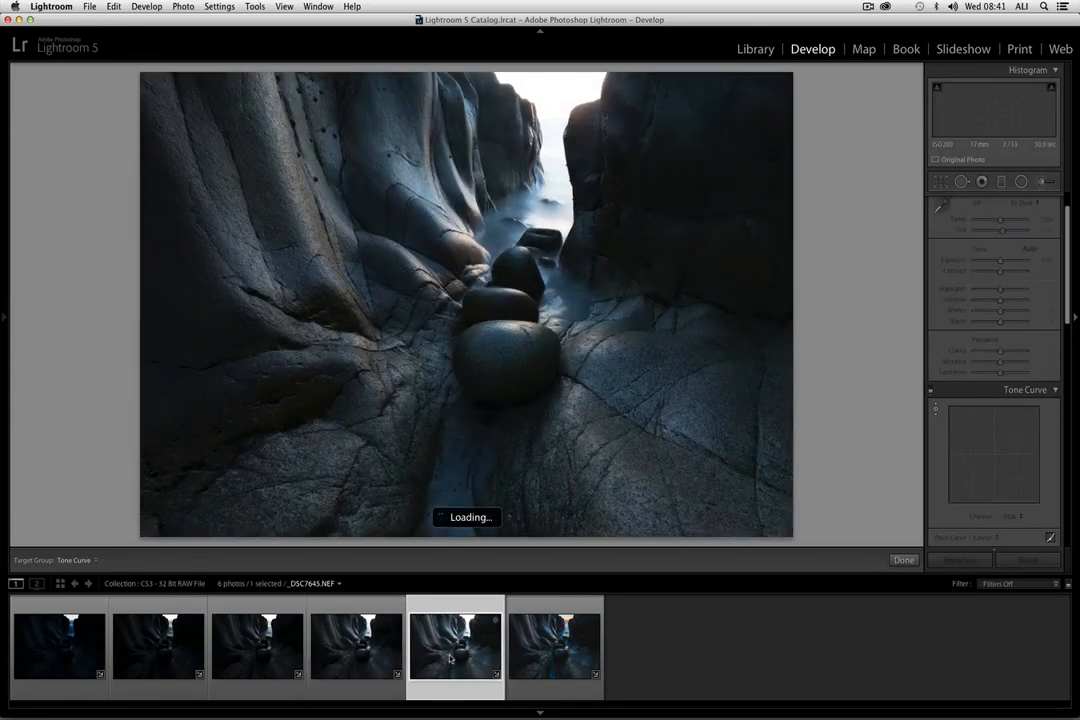
click(555, 645)
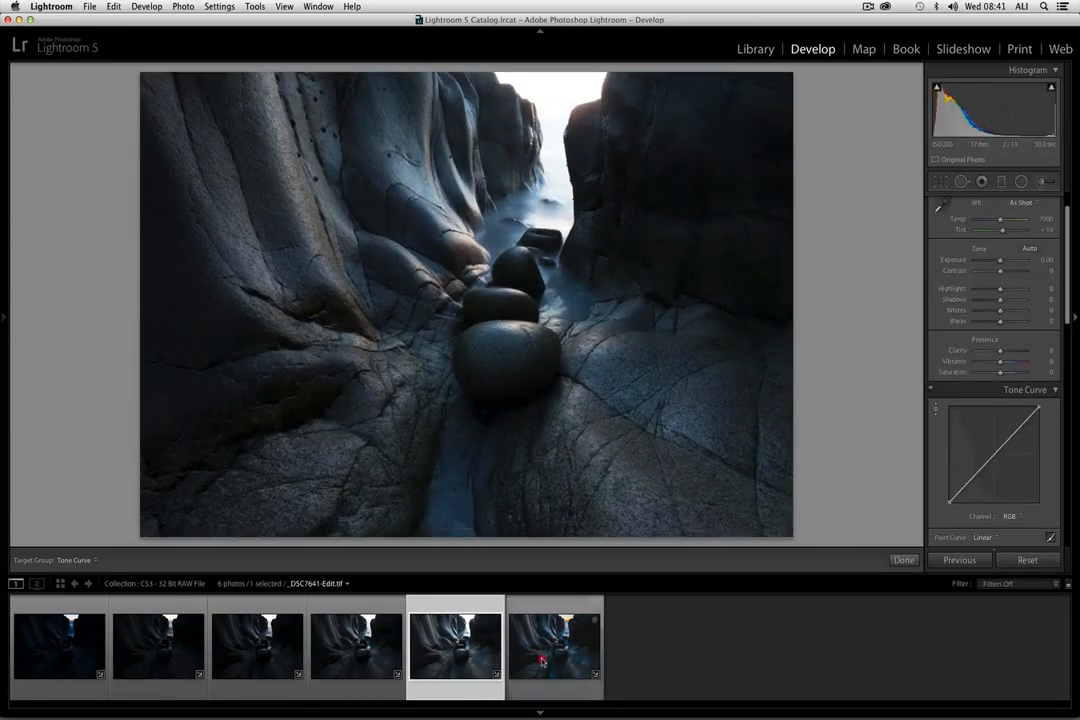
click(554, 645)
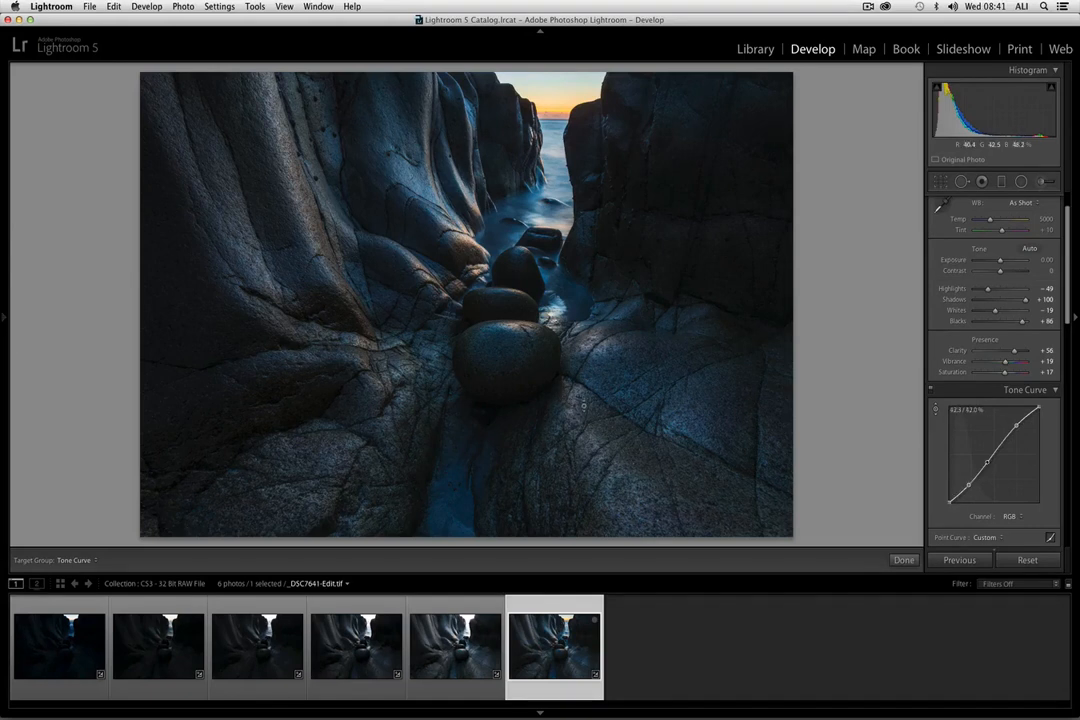
Pull the darker midtones down on the tone curve, deepening the S-curve contrast
drag(990, 445, 980, 483)
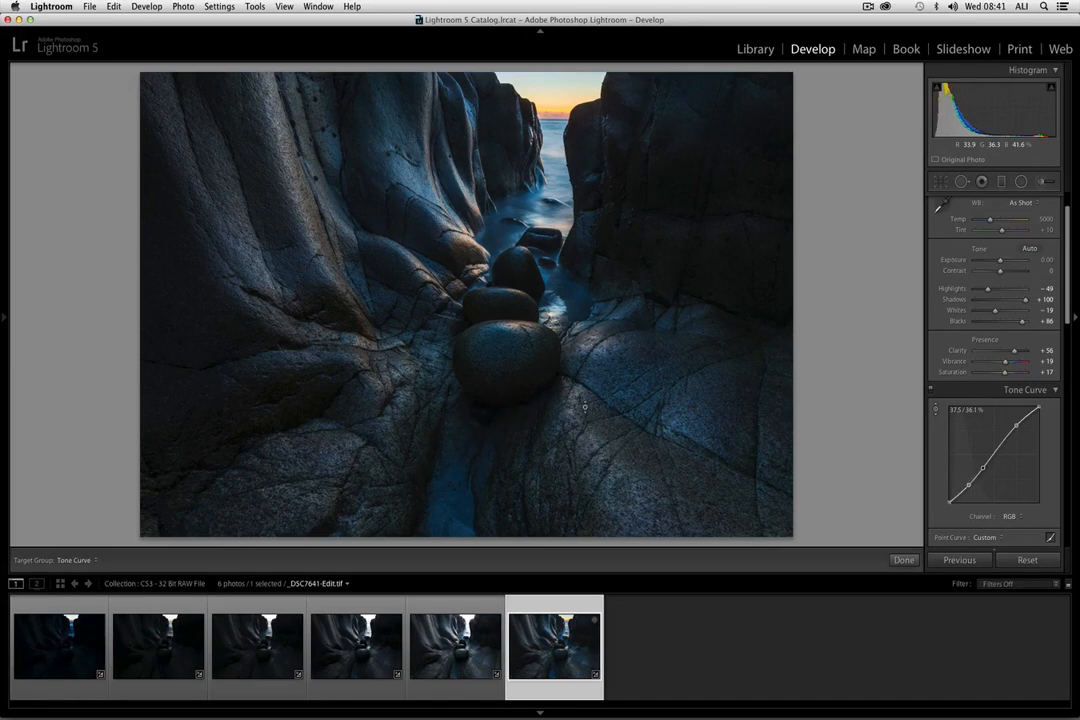